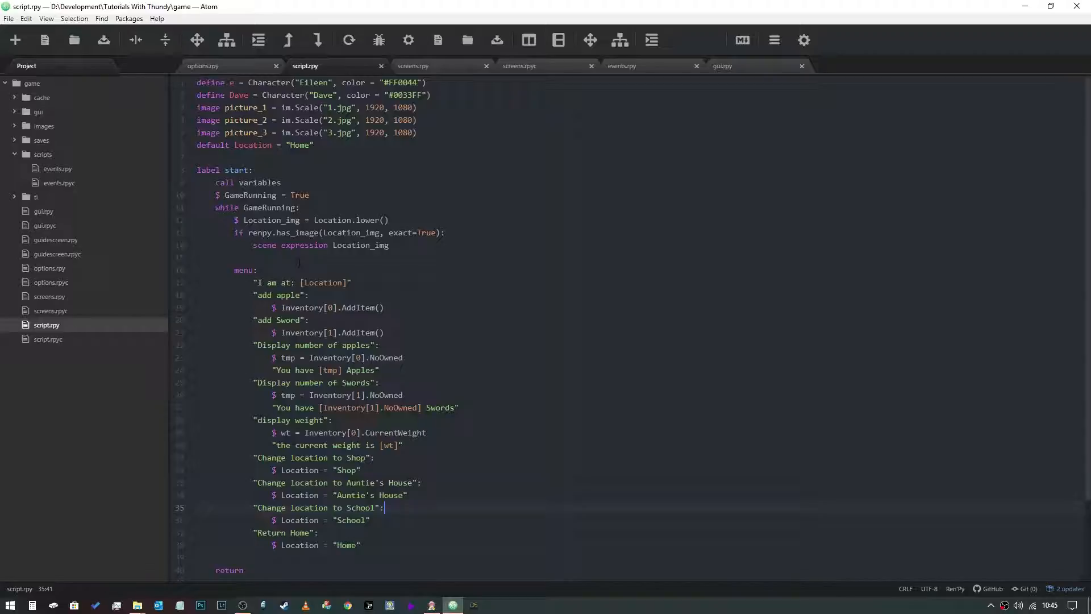
mouse_move(507, 344)
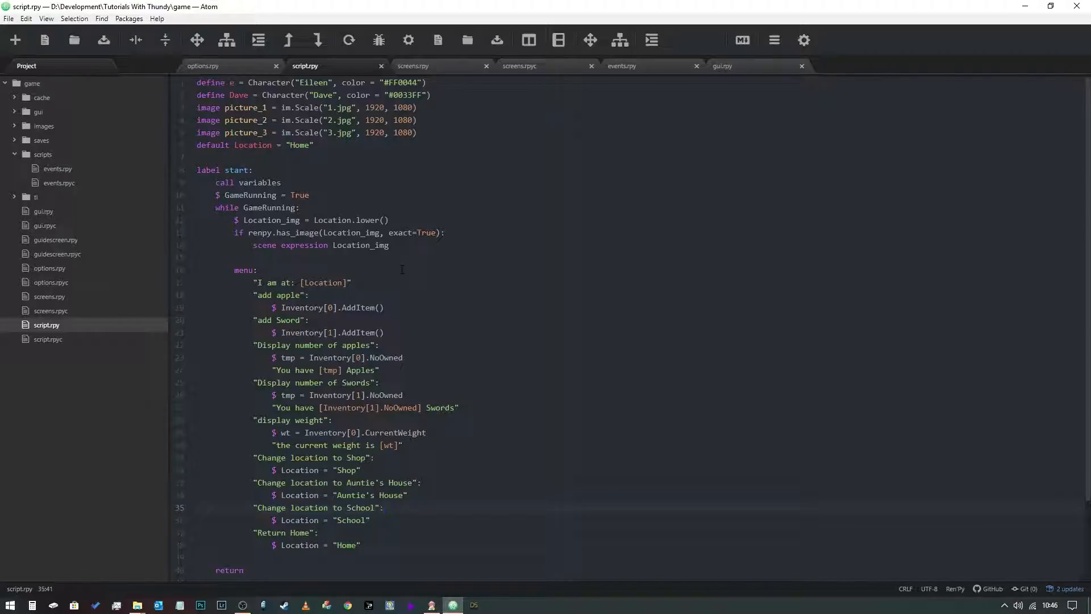
Bring the Atom project window into focus before working in the tree view
left_click(383, 507)
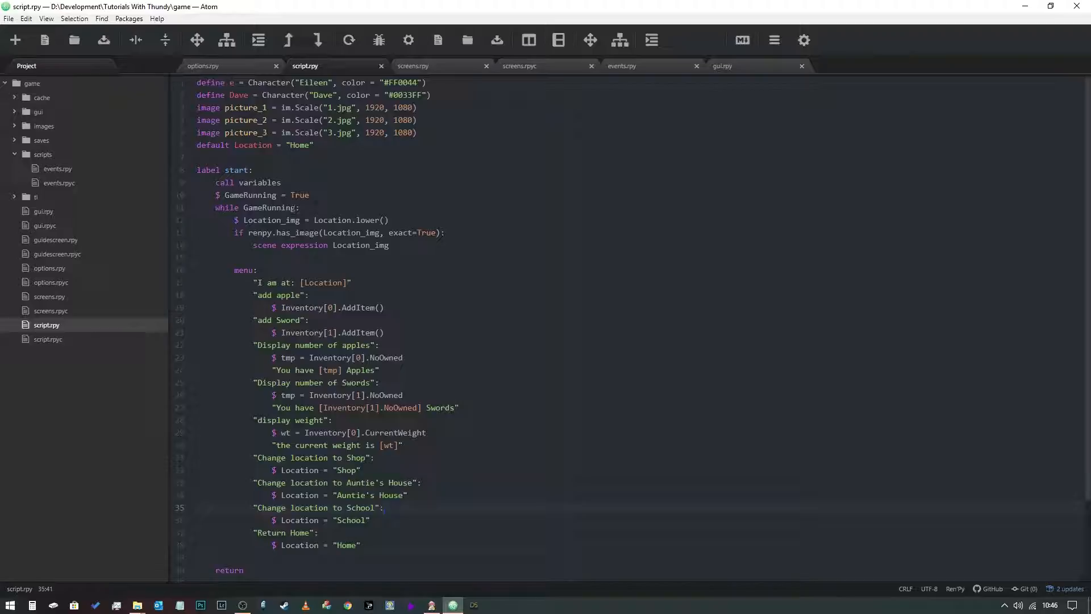
left_click(384, 507)
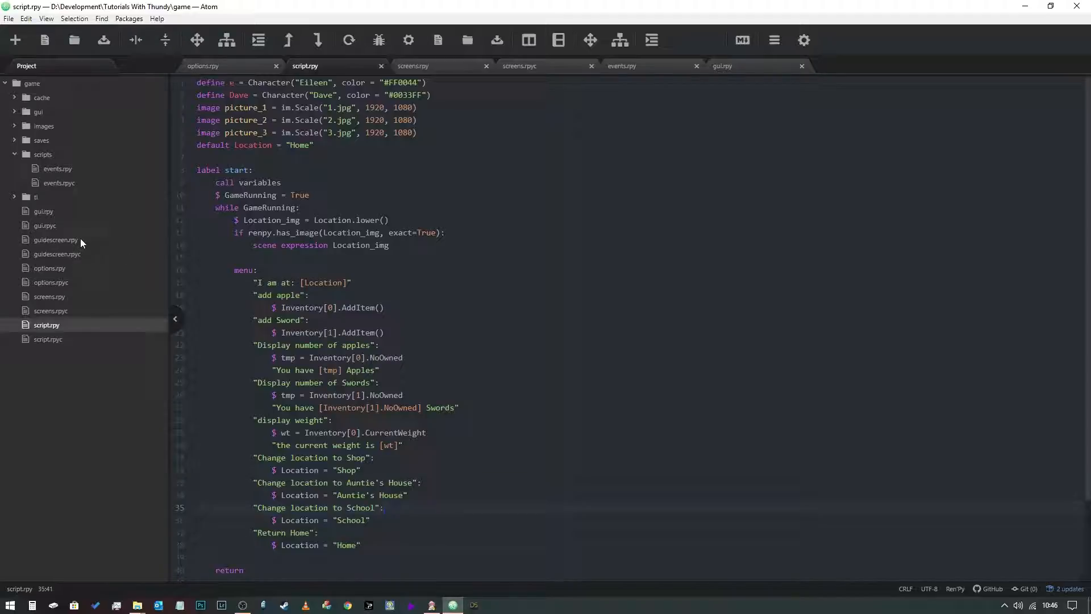
left_click(383, 507)
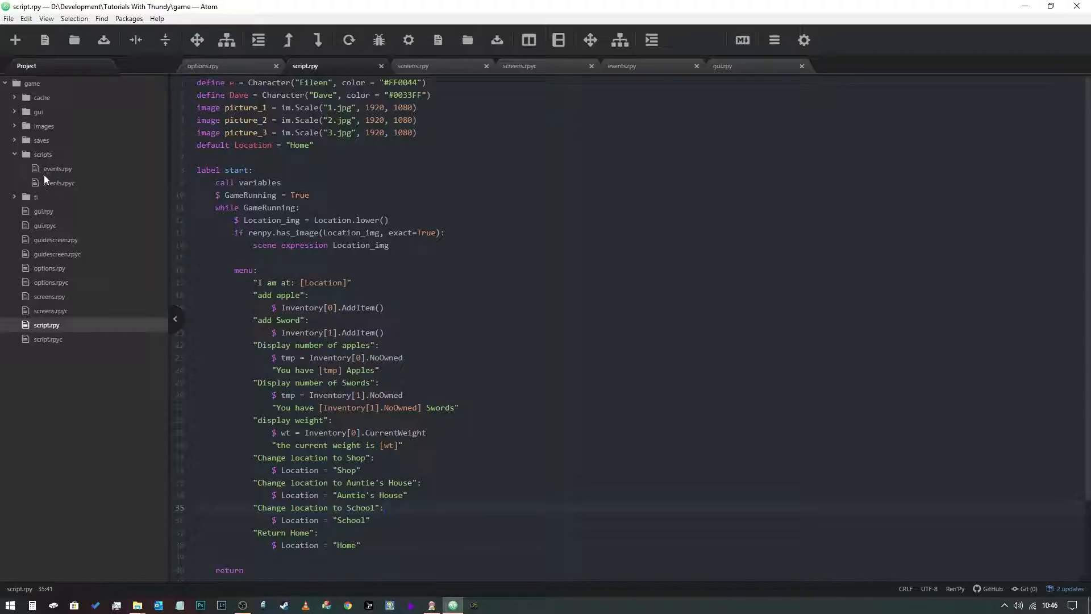
left_click(383, 507)
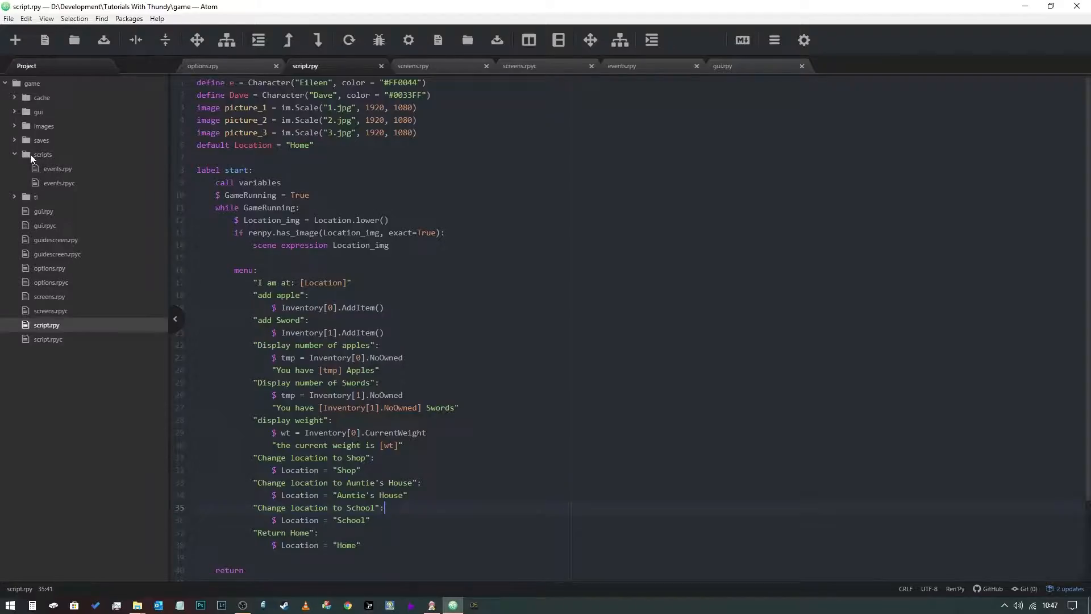
Create a new file scripts\mapscreen.rpy from the scripts folder's context menu
right_click(42, 153)
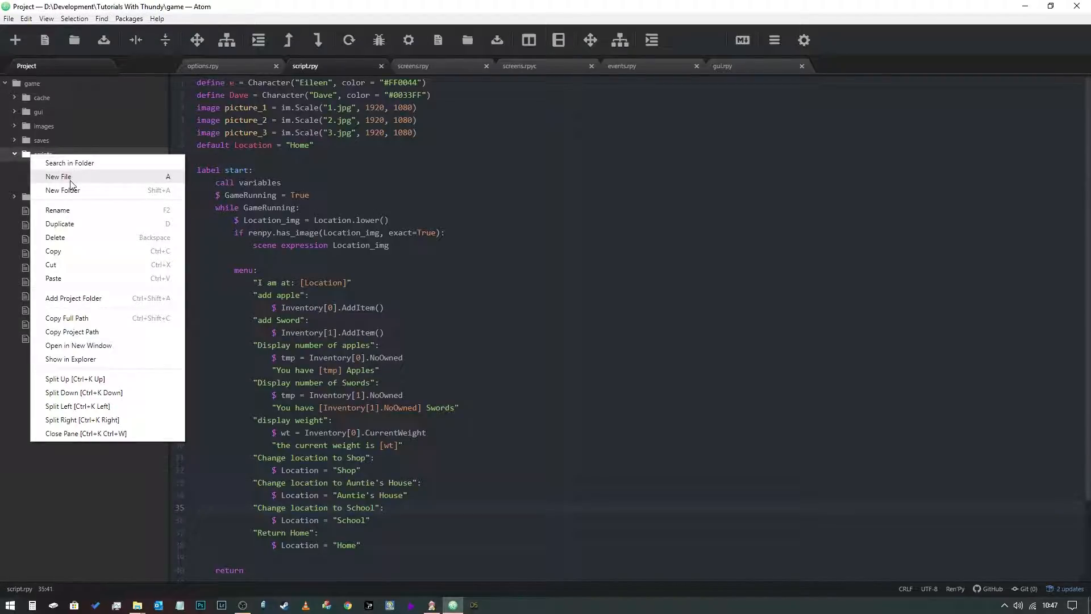
left_click(58, 177)
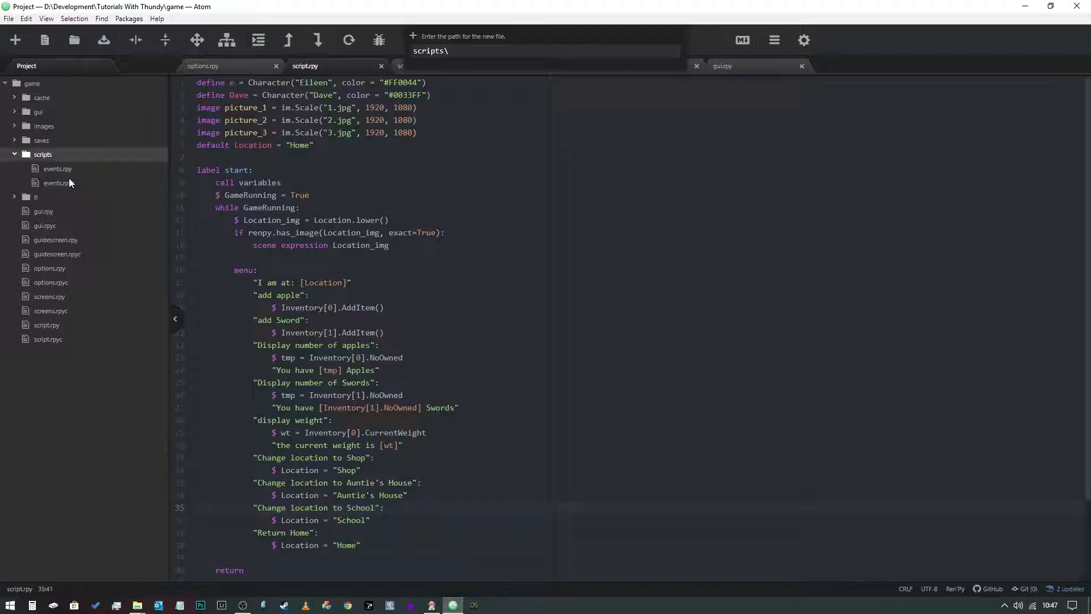
type("map")
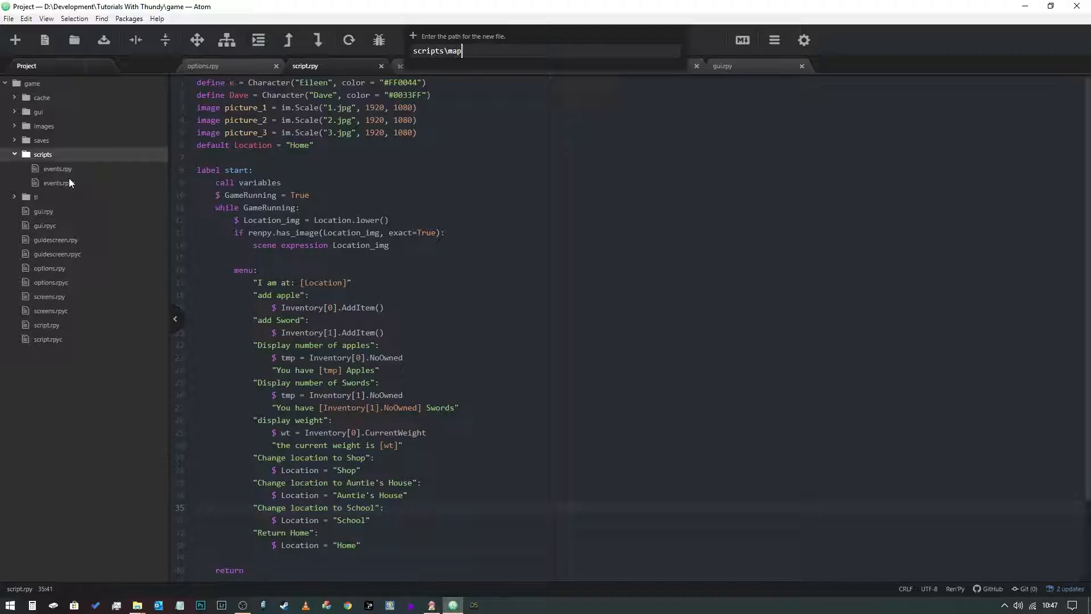
type("screen")
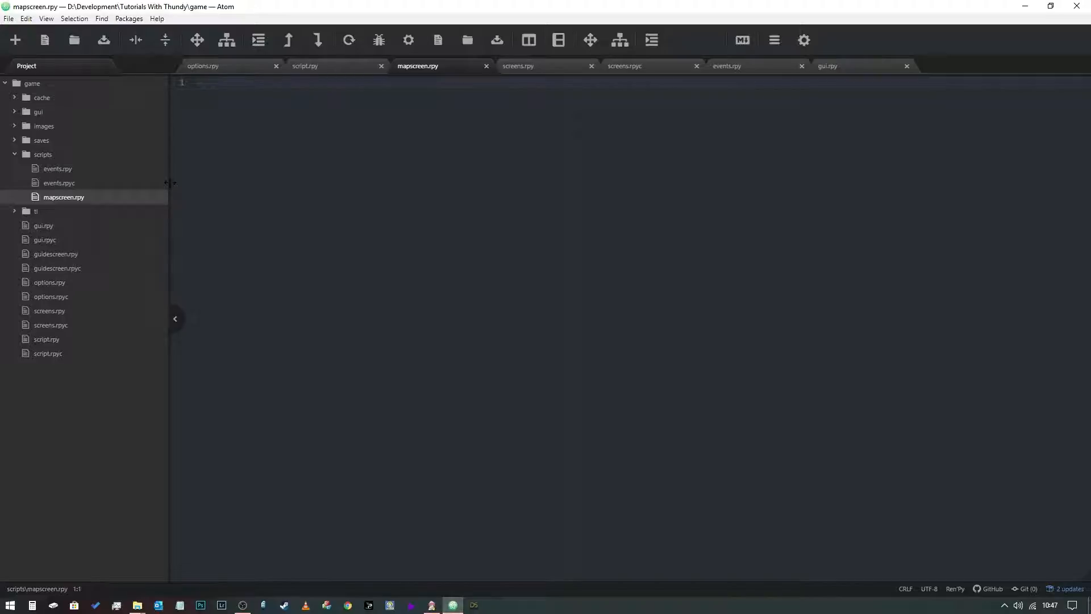
Declare screen MapScreen(): with an indented frame block
left_click(198, 83)
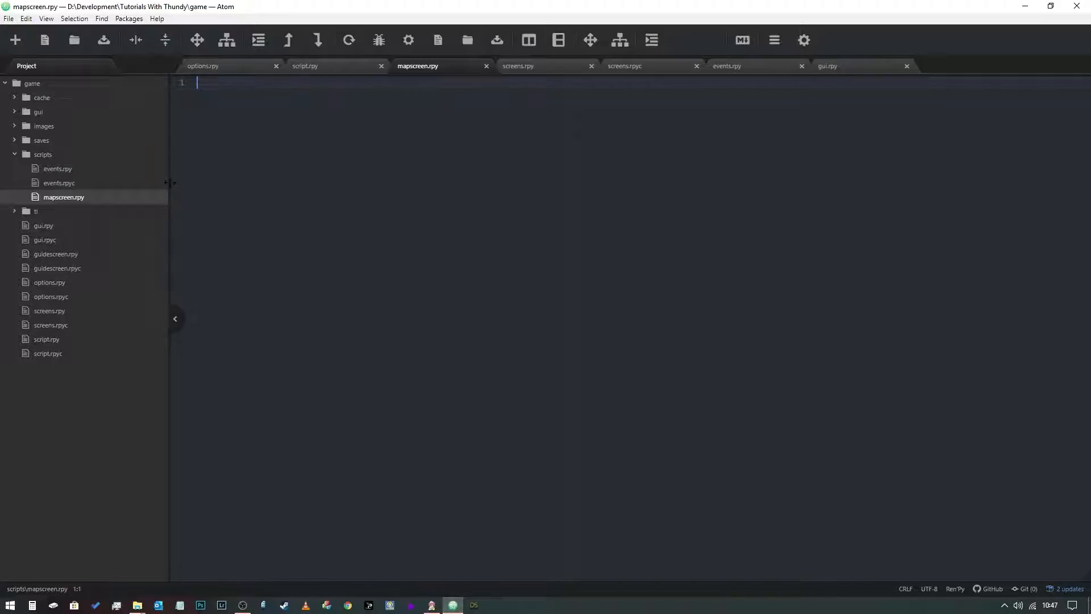
type("screen")
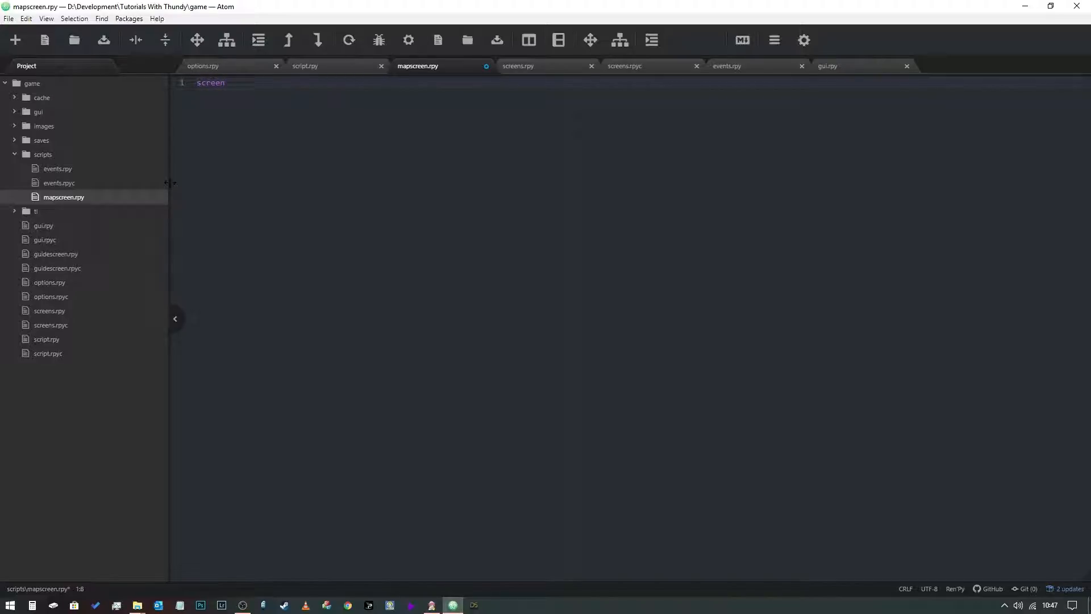
type("MapScreen():")
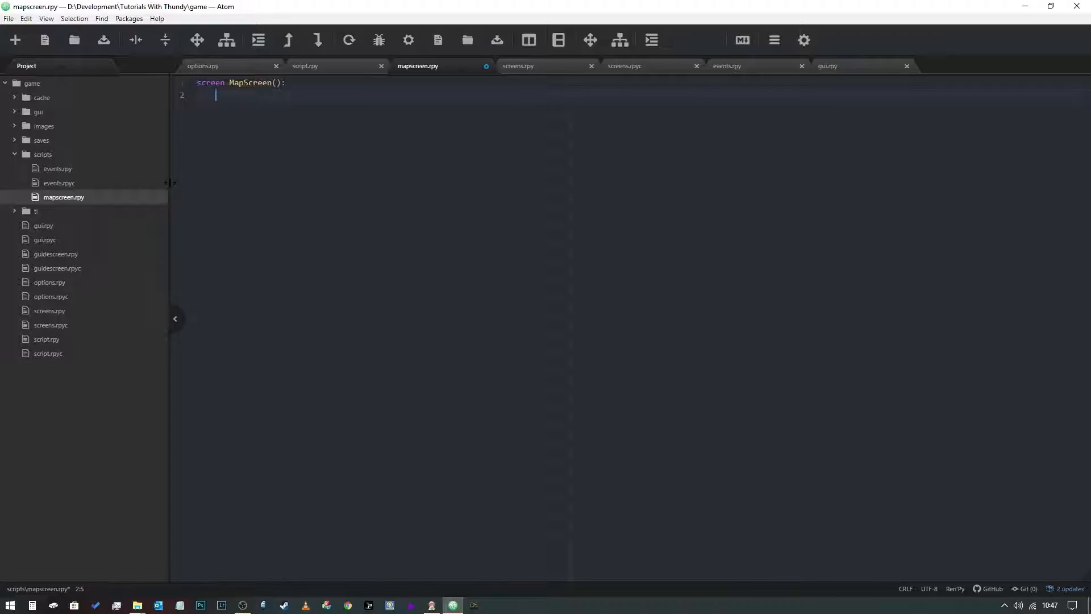
type("fre")
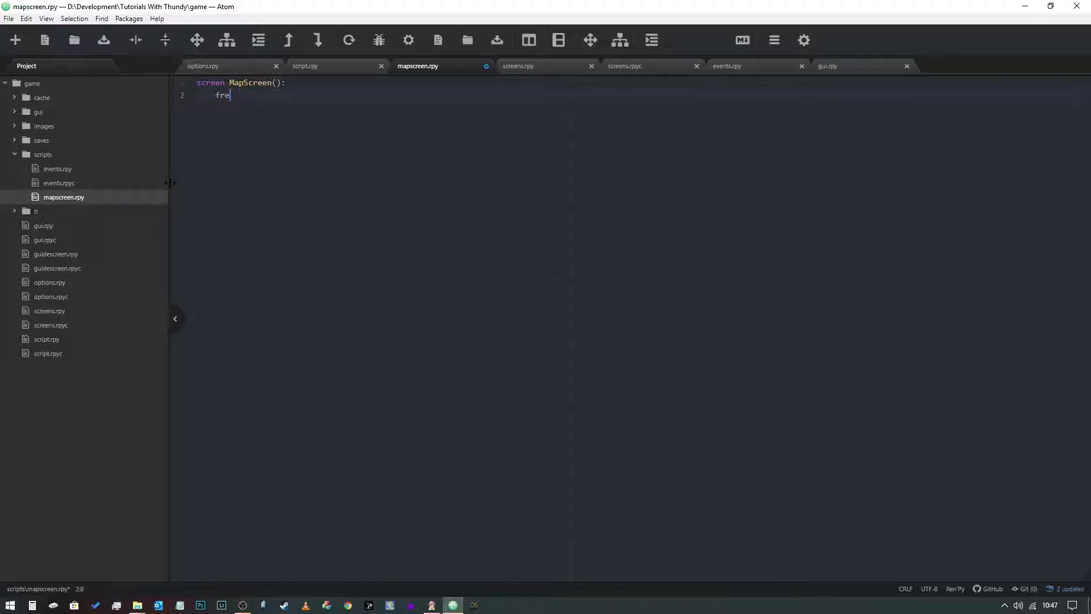
type("me")
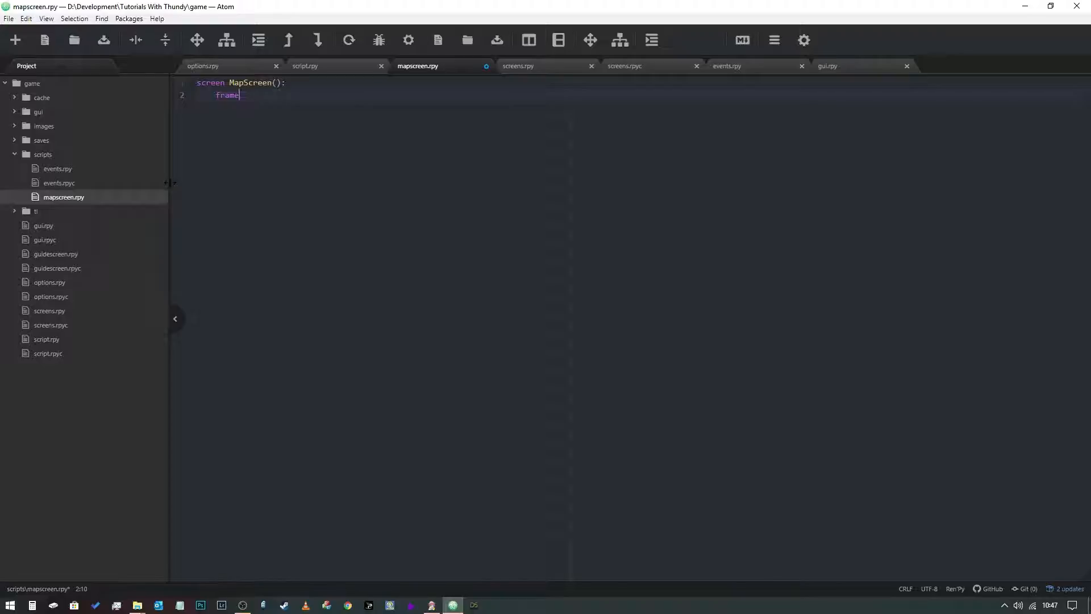
key("enter")
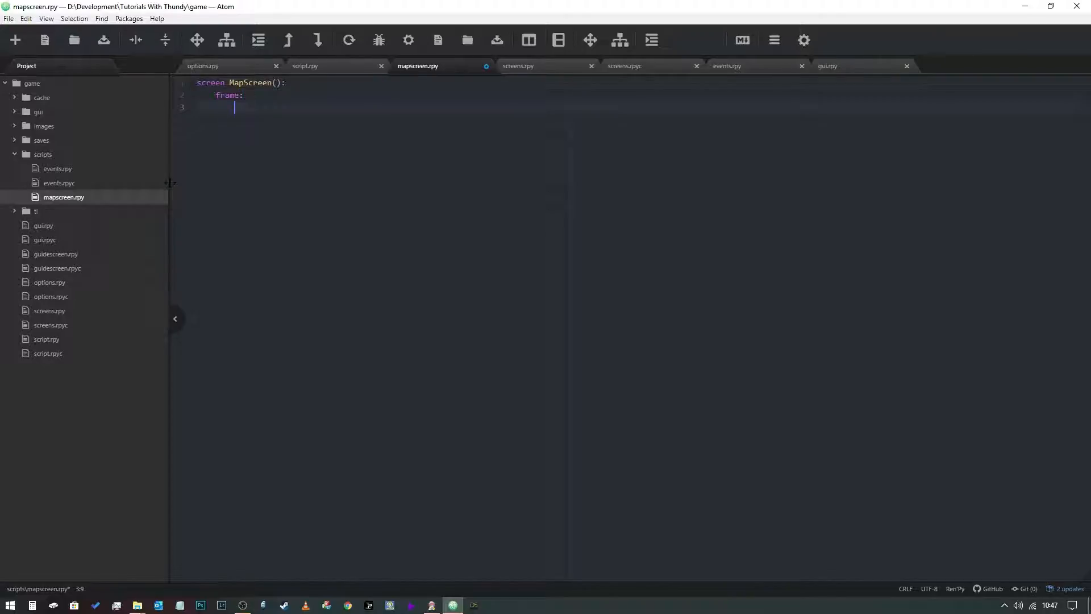
Give the frame xalign 0.0 and yalign 0.0, replacing an initial xpos attempt
type("xp")
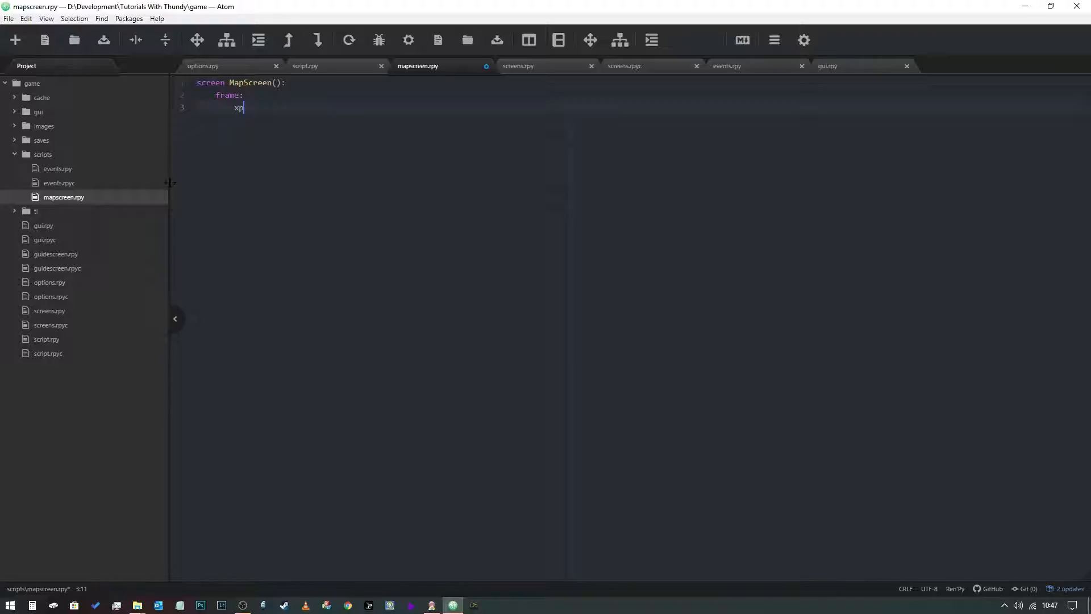
type("pos 0")
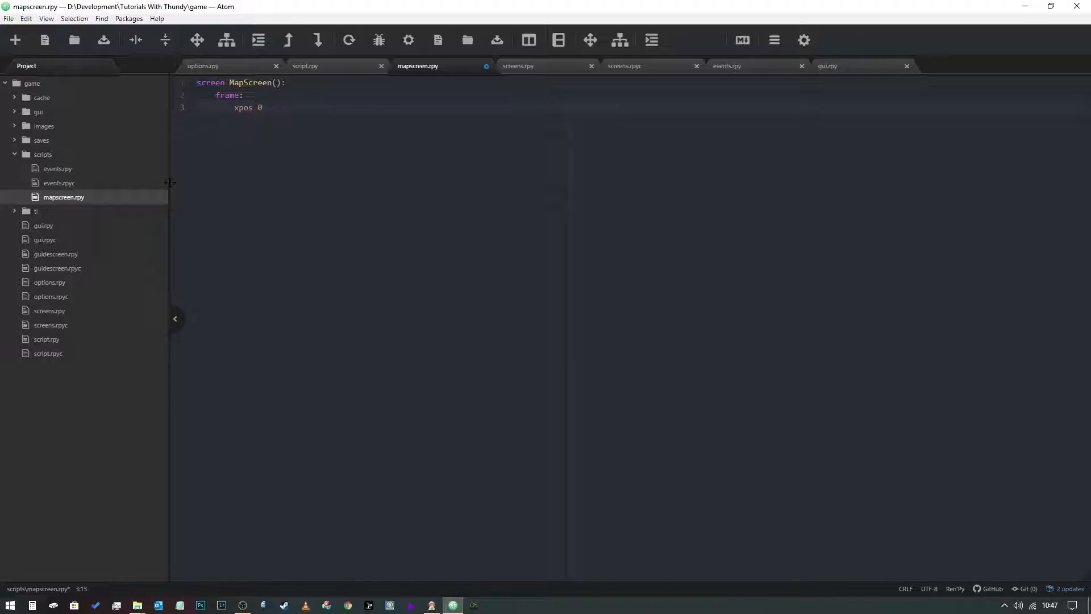
key("BackSpace")
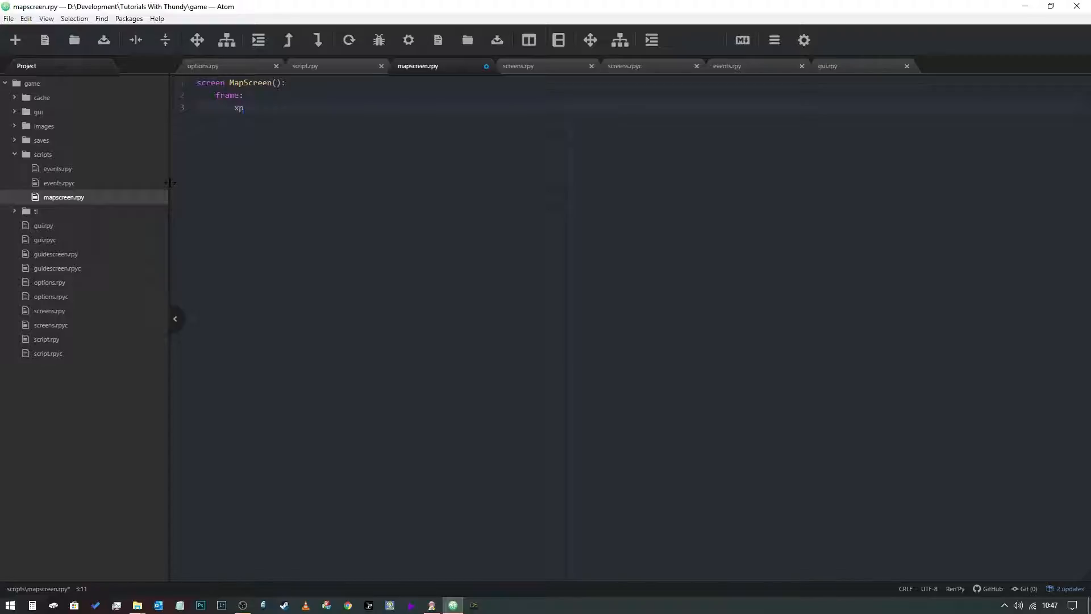
type("a")
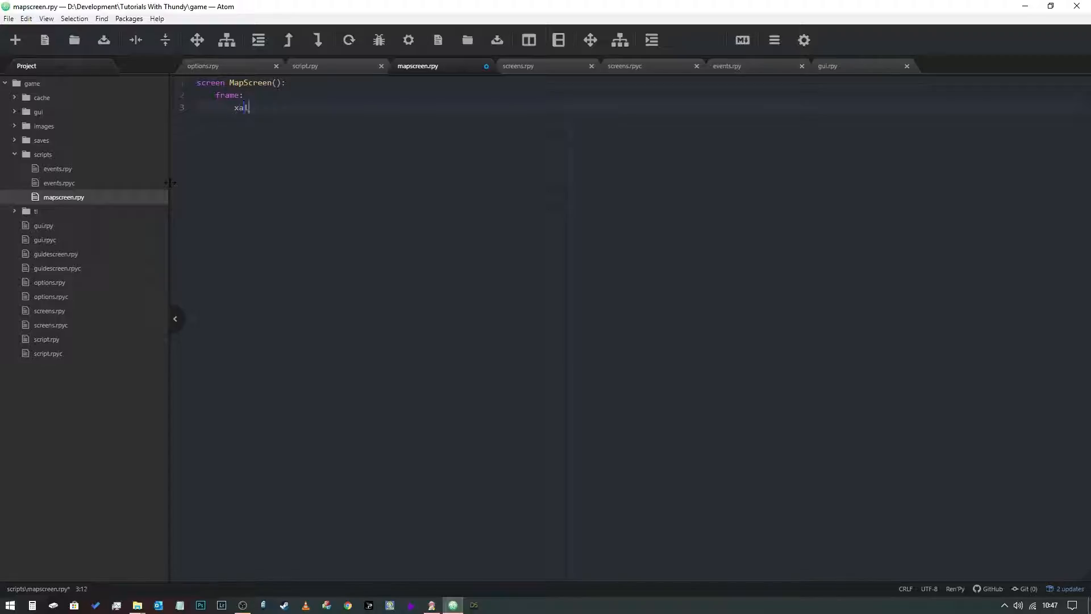
type("lign 0.0")
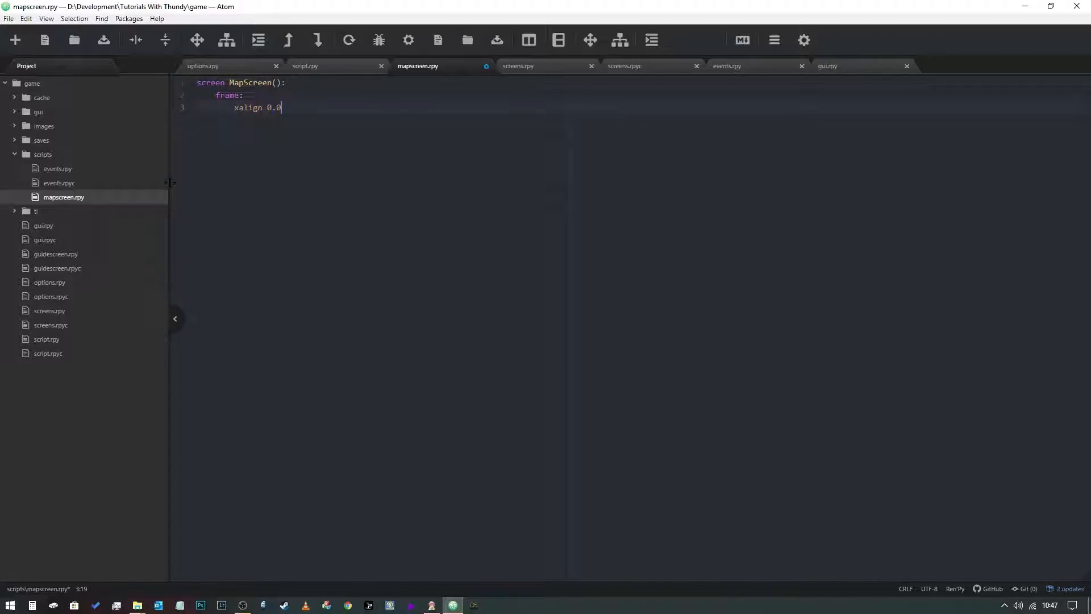
type("yalign 0.0")
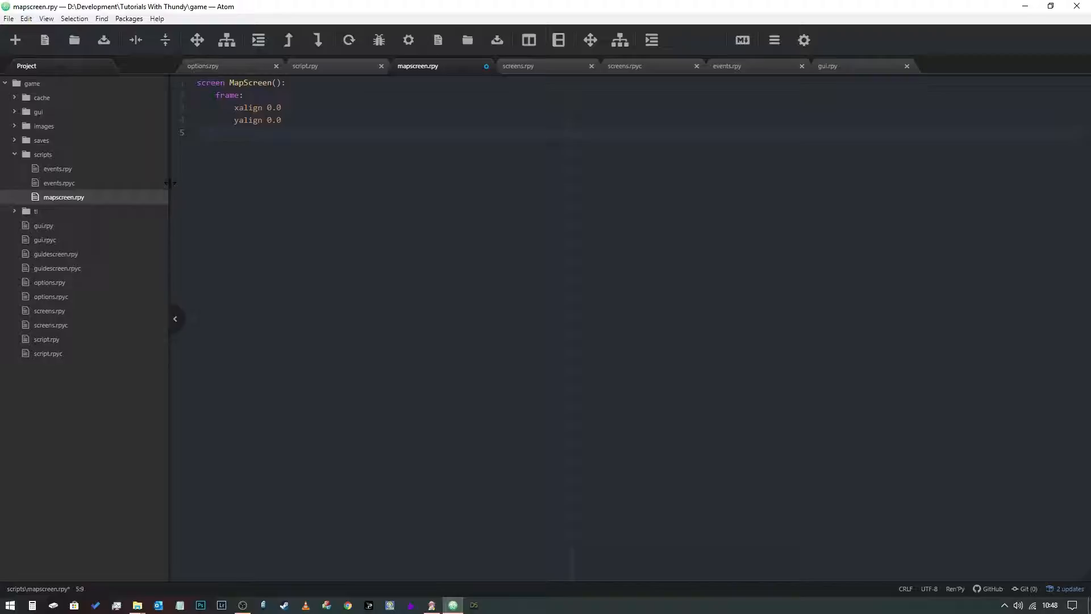
Size the frame with xsize 1920 and ysize 1080
type("xsize 1920")
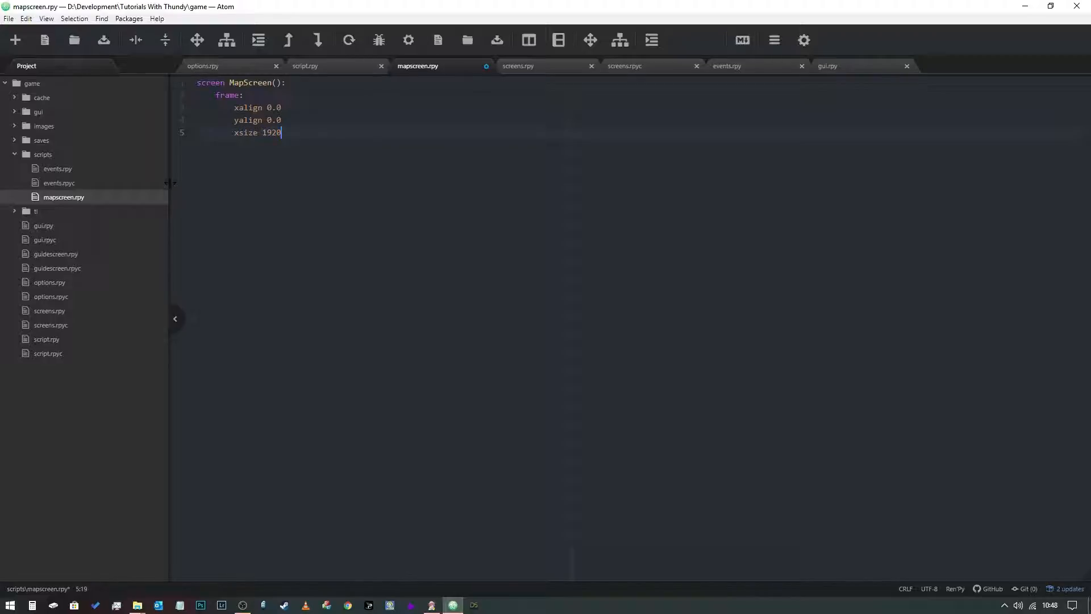
type("ysiz")
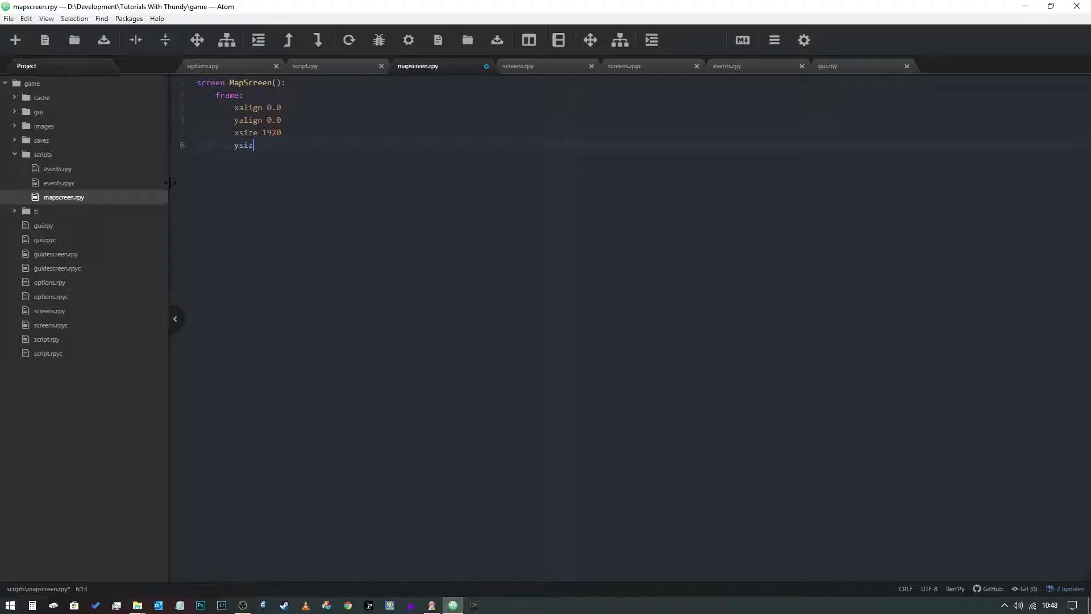
type("e 1080")
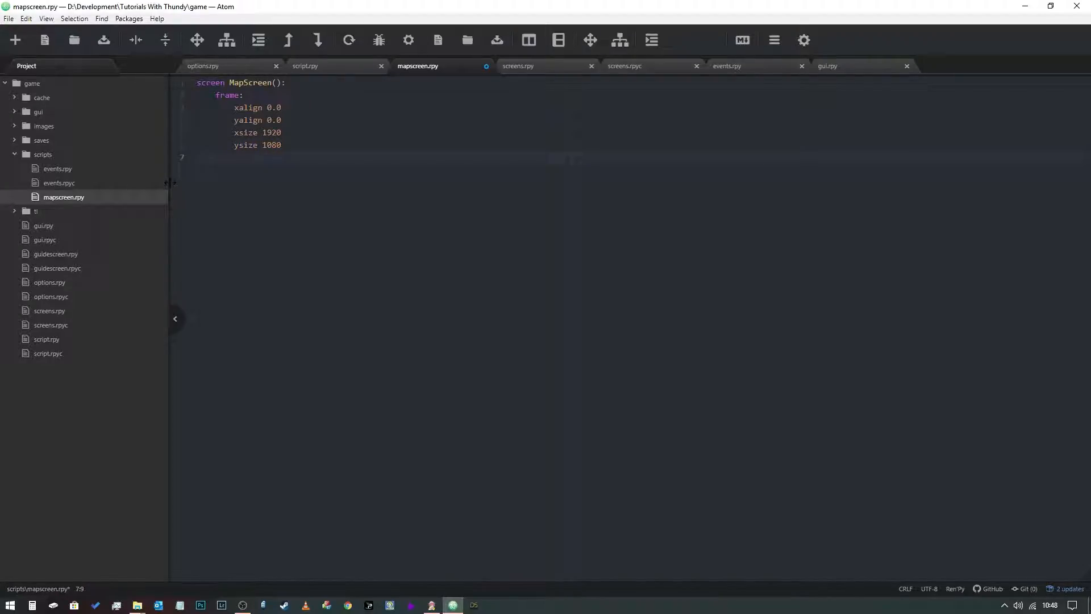
Add background "map.jpg" to the frame under the ysize line
type("backgr")
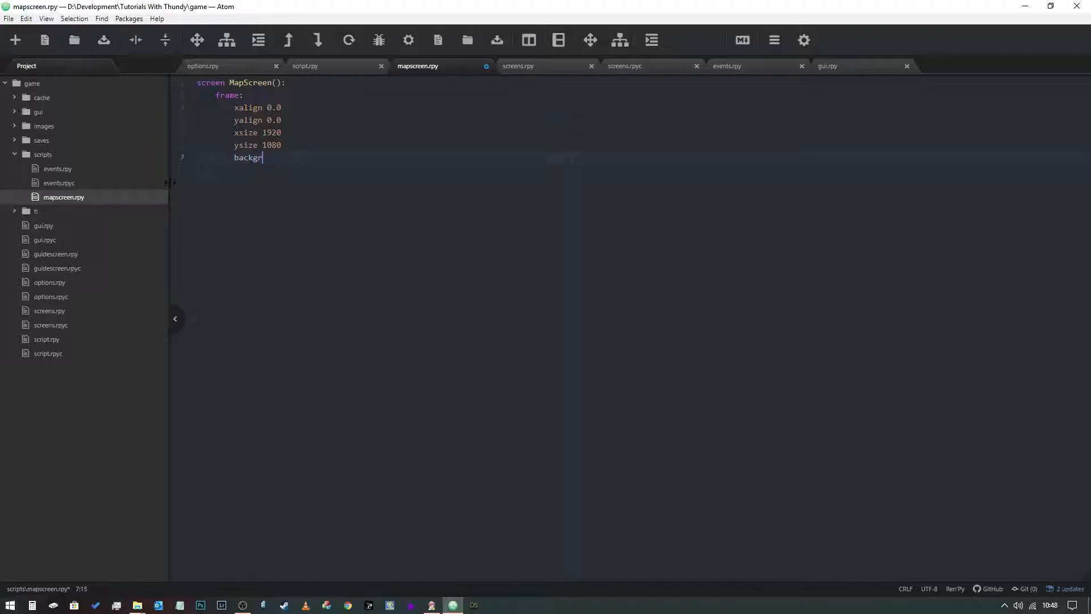
type("ound \"map.jpg")
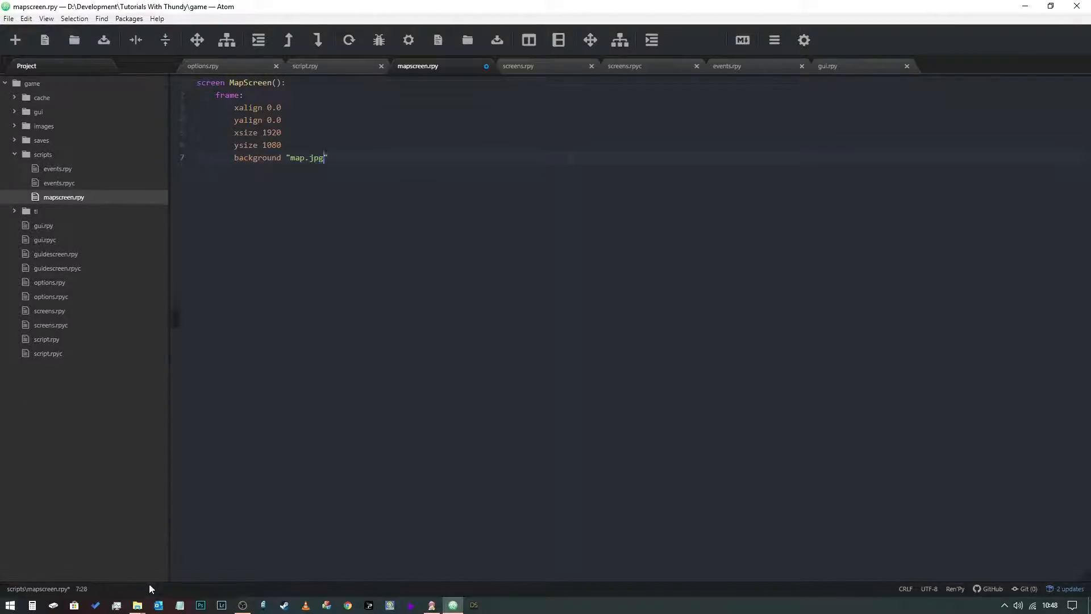
left_click(137, 604)
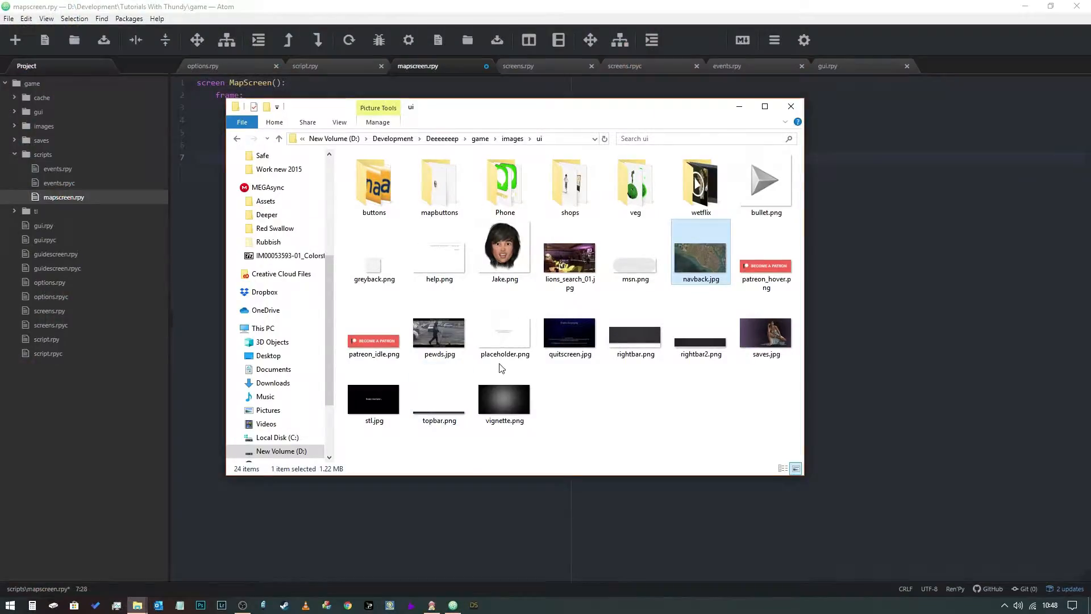
left_click(790, 106)
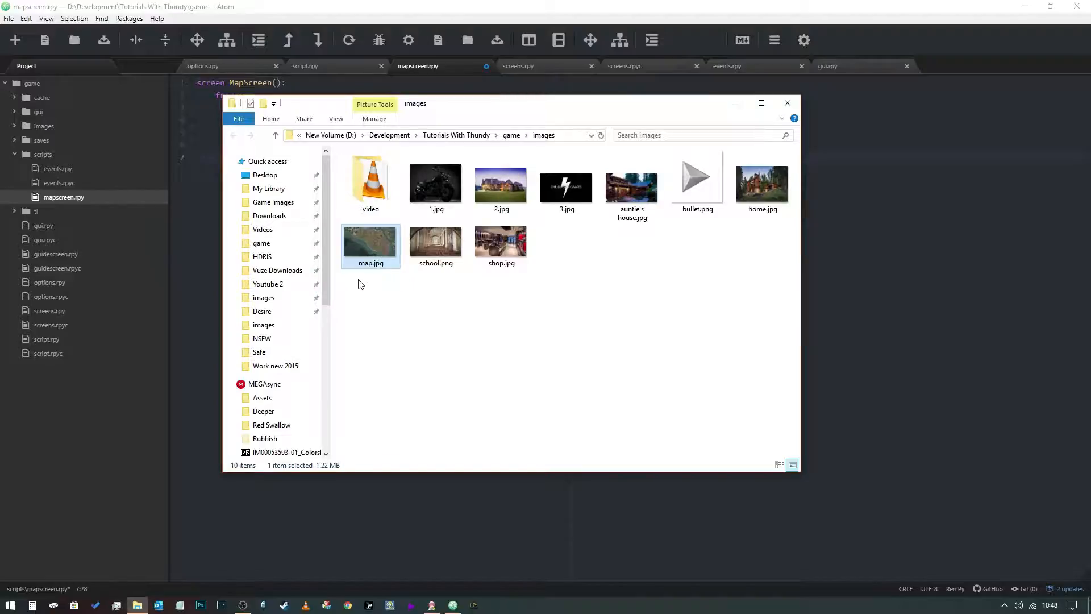
left_click(787, 103)
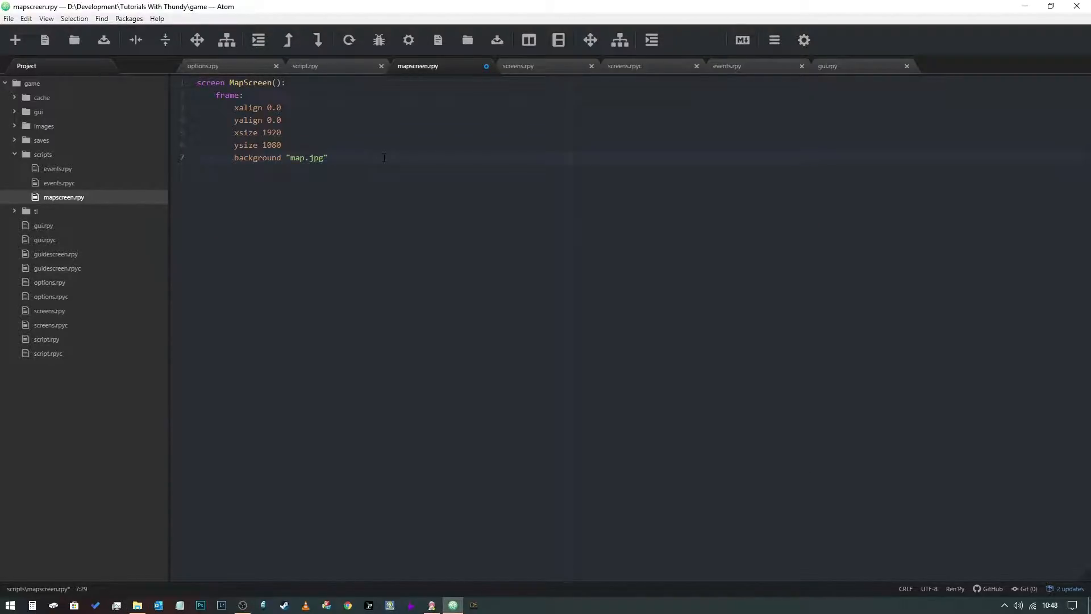
Add a button block under the background line with text "Home"
key("enter")
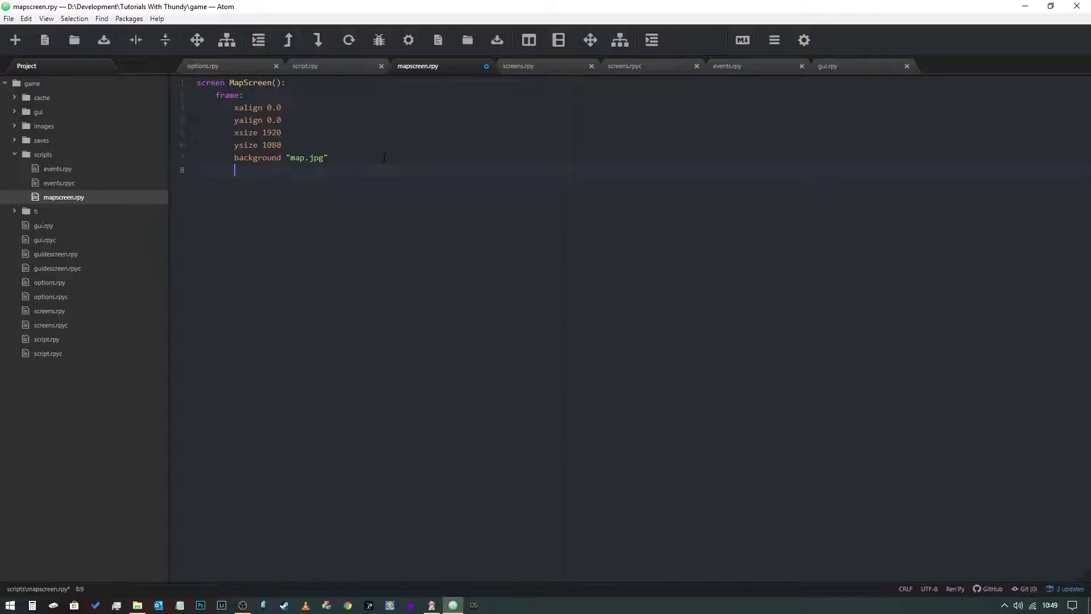
type("button")
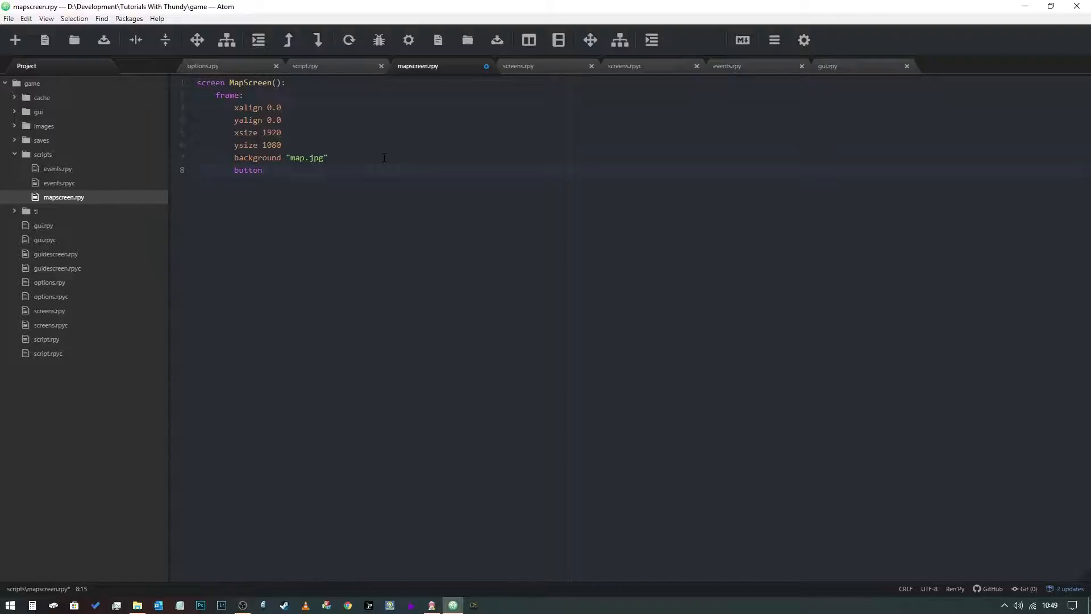
key("enter")
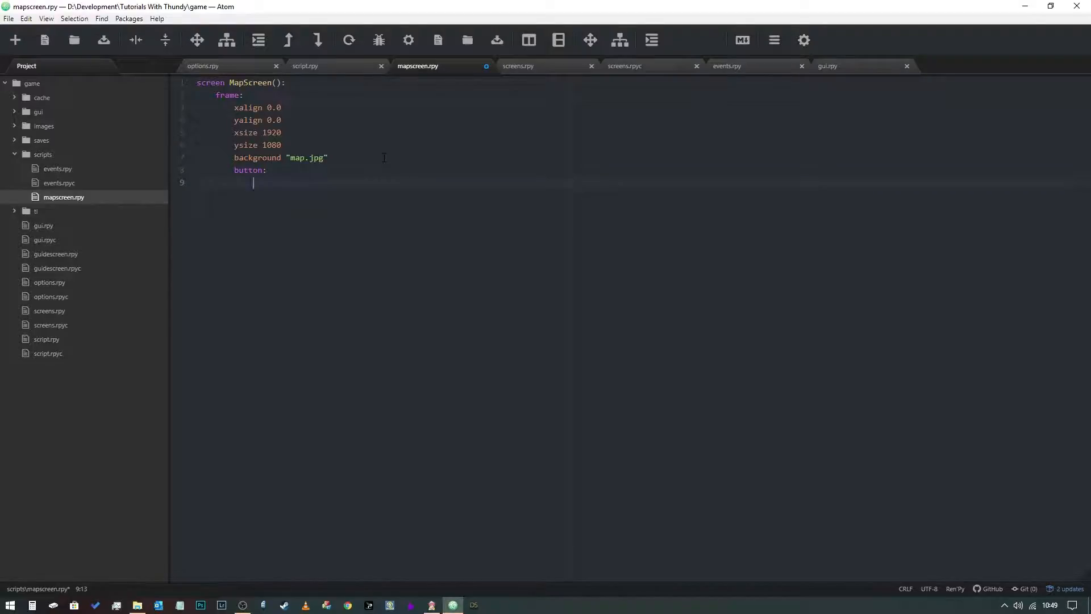
type("text \"")
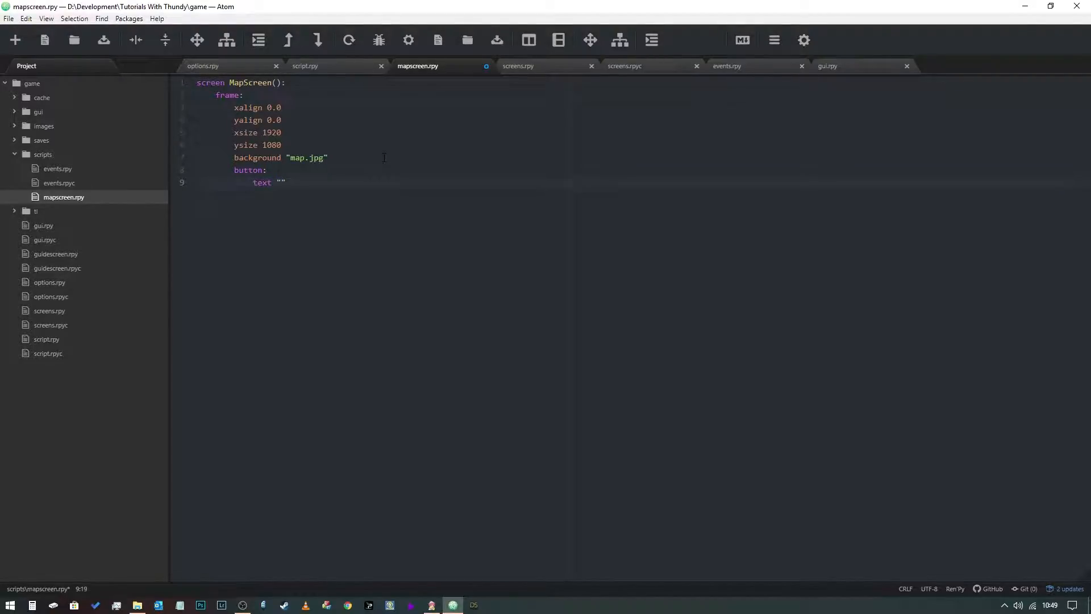
type("Home")
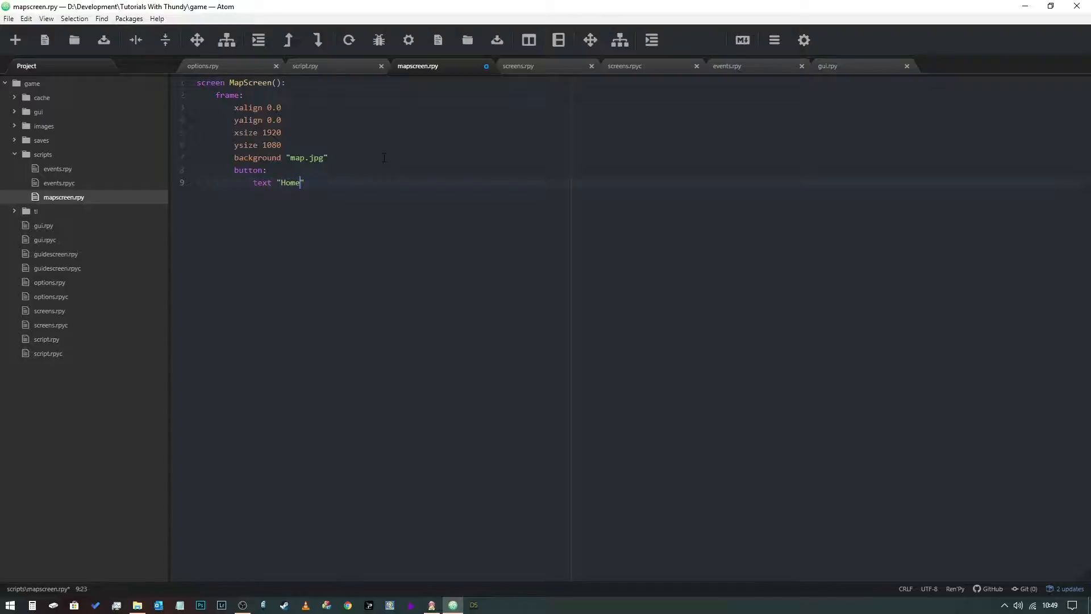
Give the Home button the action Return("Home")
key("enter")
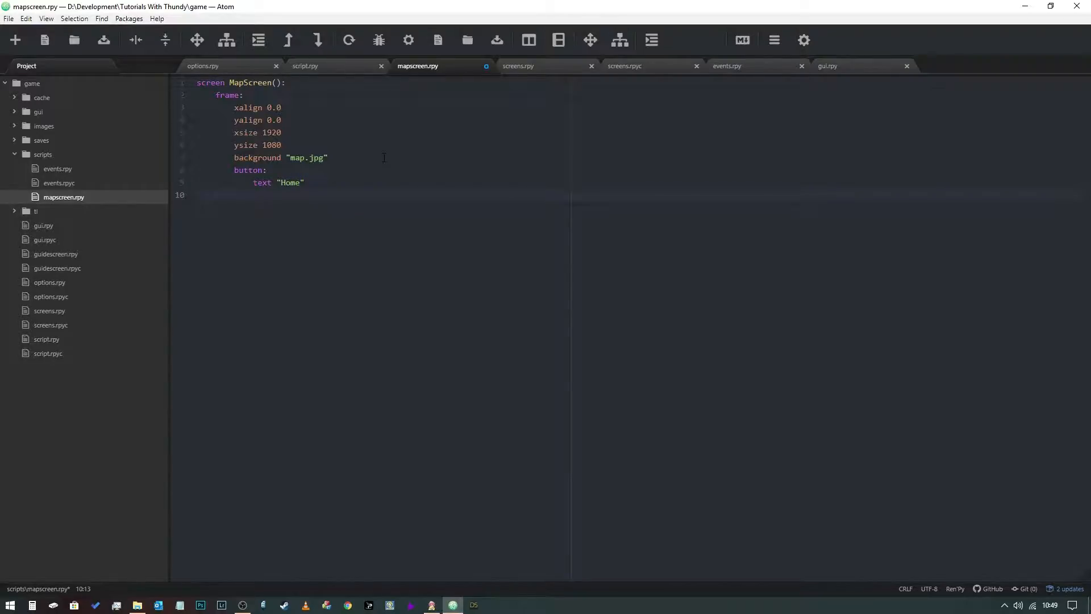
type("ac")
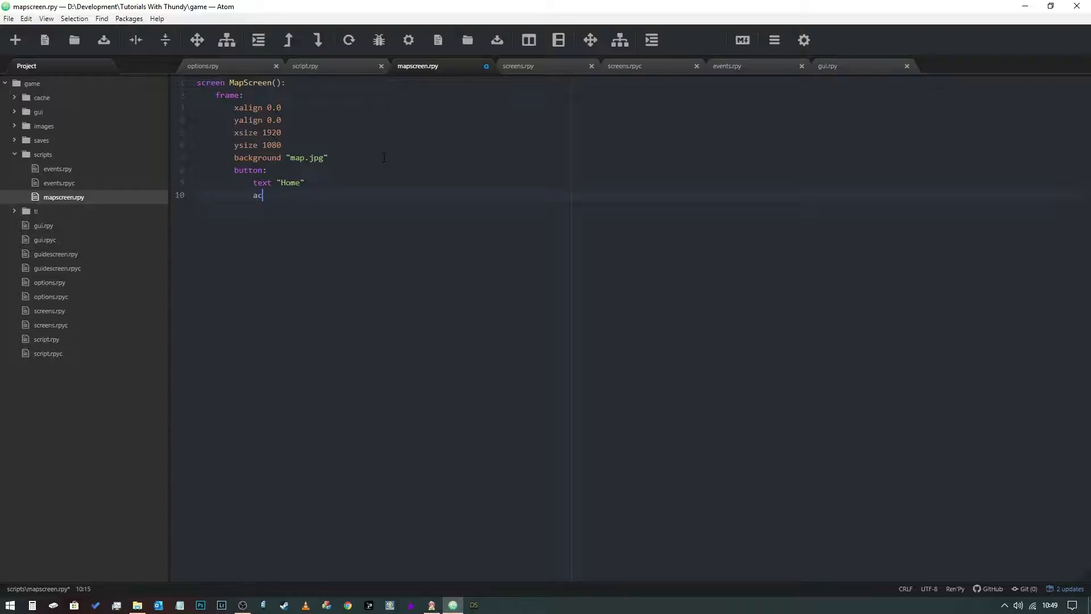
type("tion")
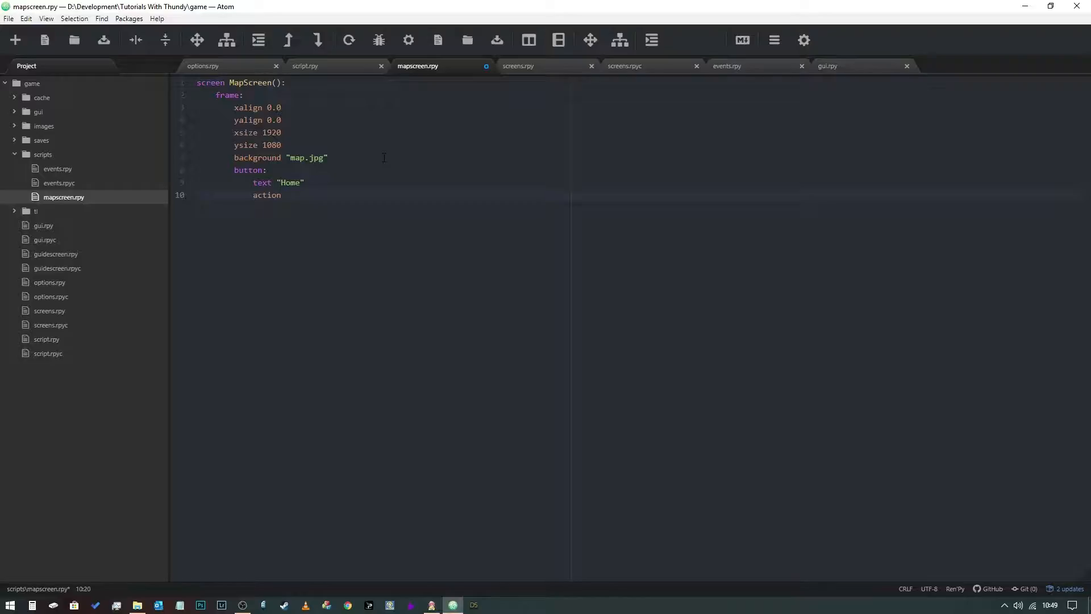
type("Return")
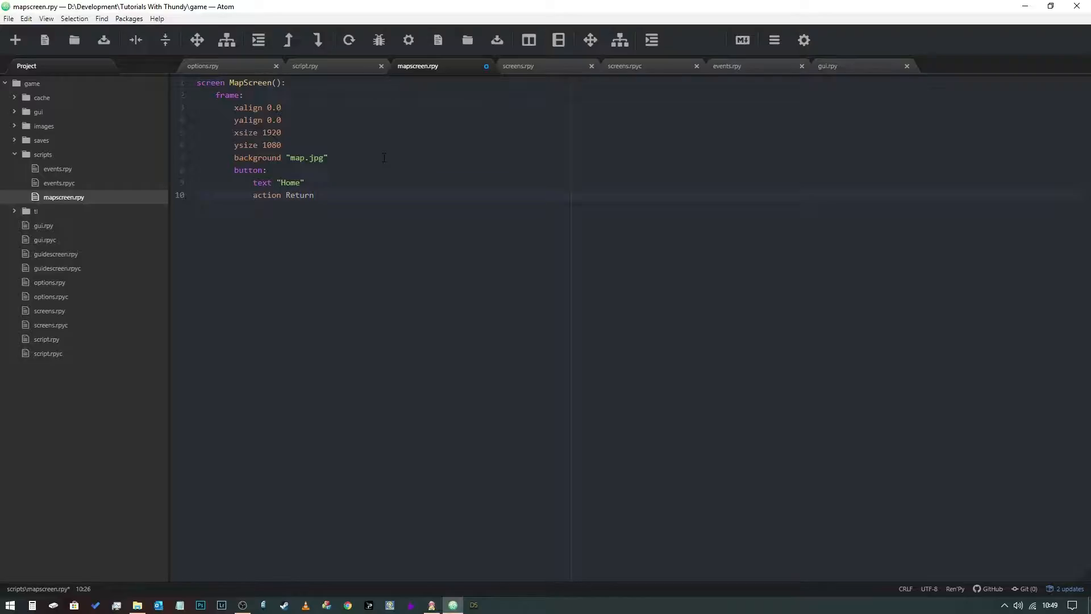
type("()")
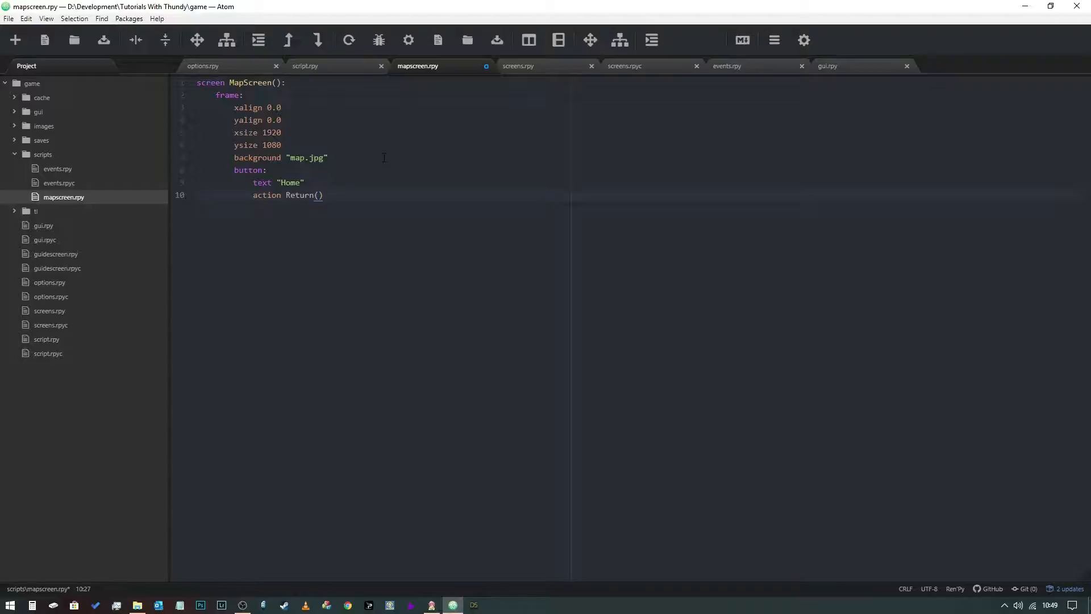
type("\"H\"")
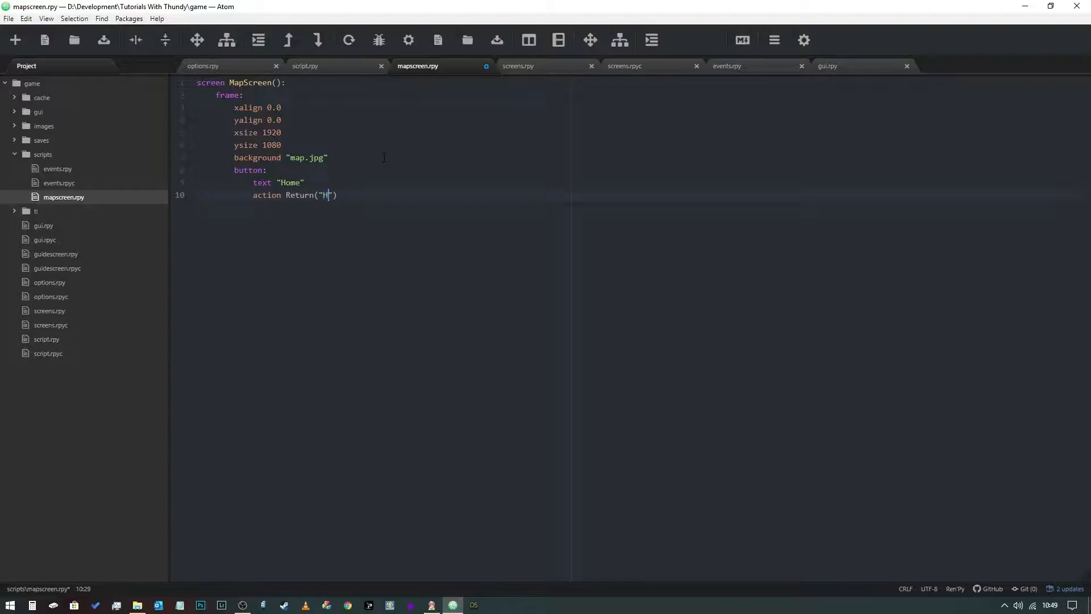
type("ome")
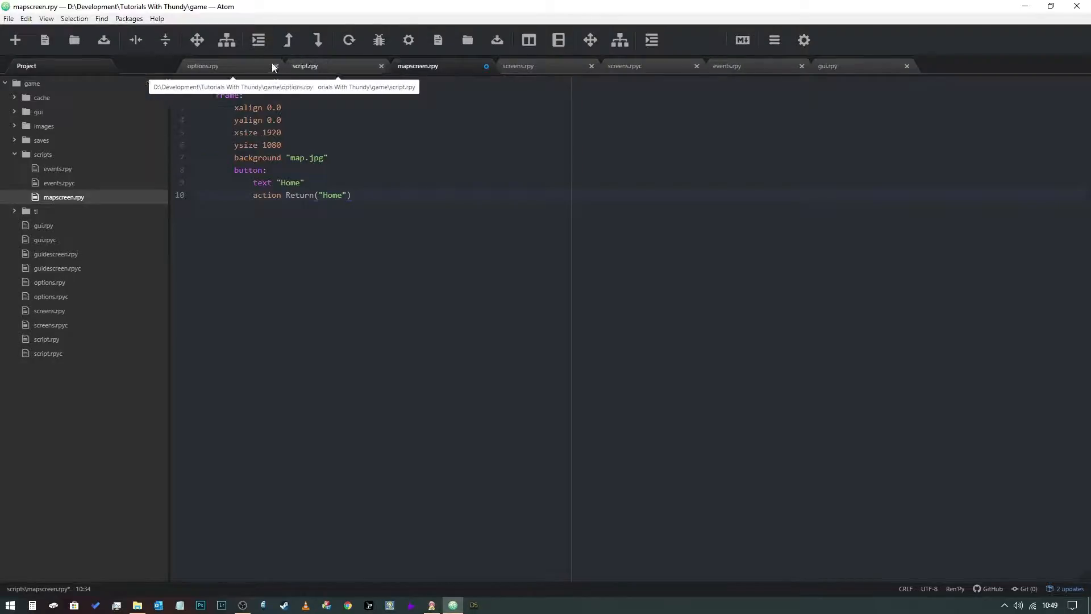
After checking script.rpy, position the Home button at xpos 1000, ypos 500
left_click(305, 66)
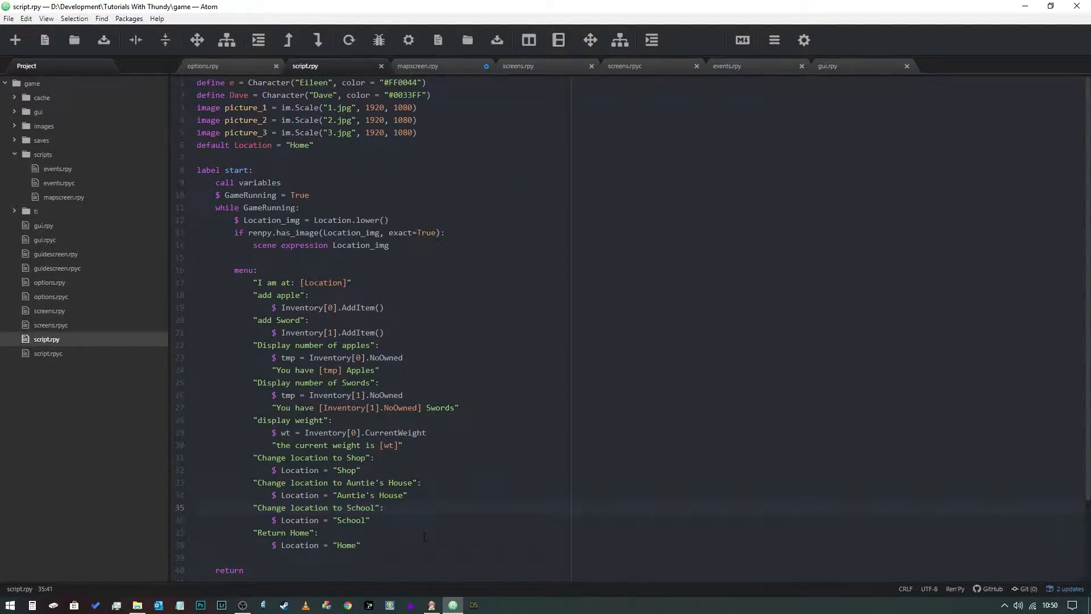
left_click(417, 66)
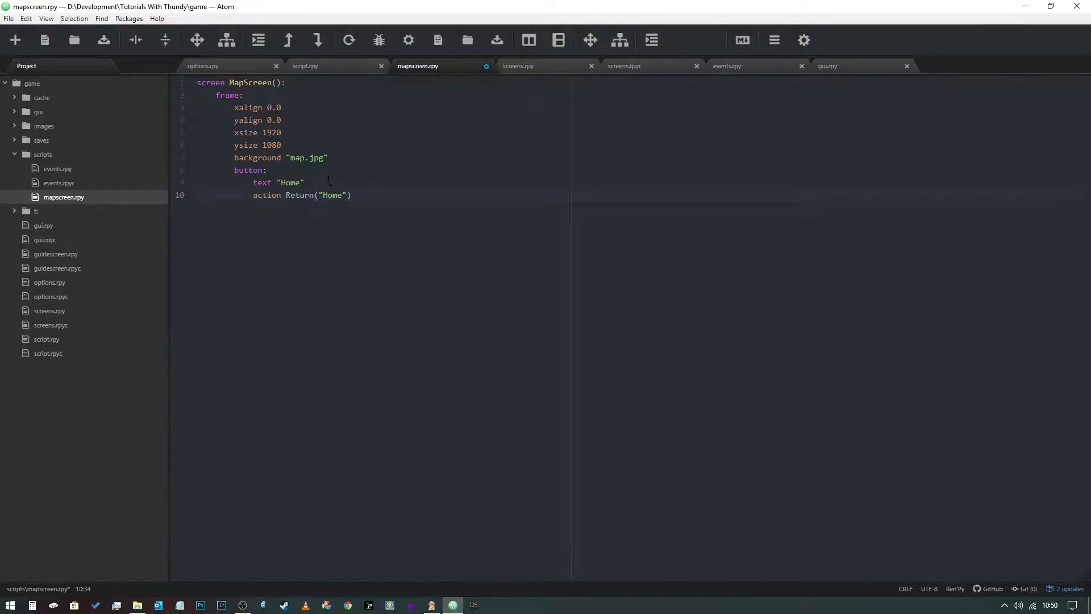
key("enter")
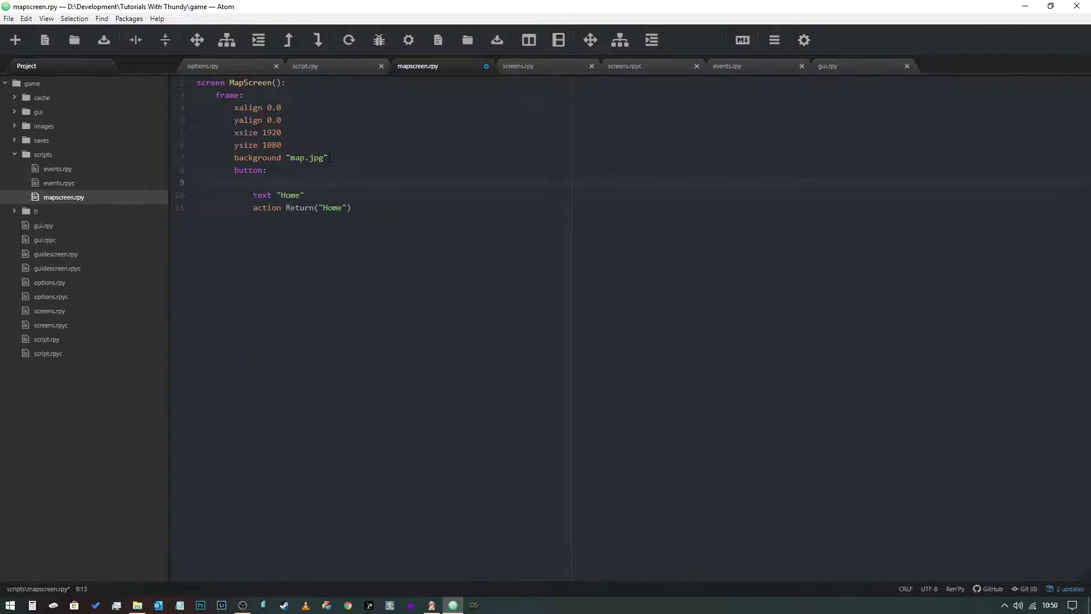
type("x")
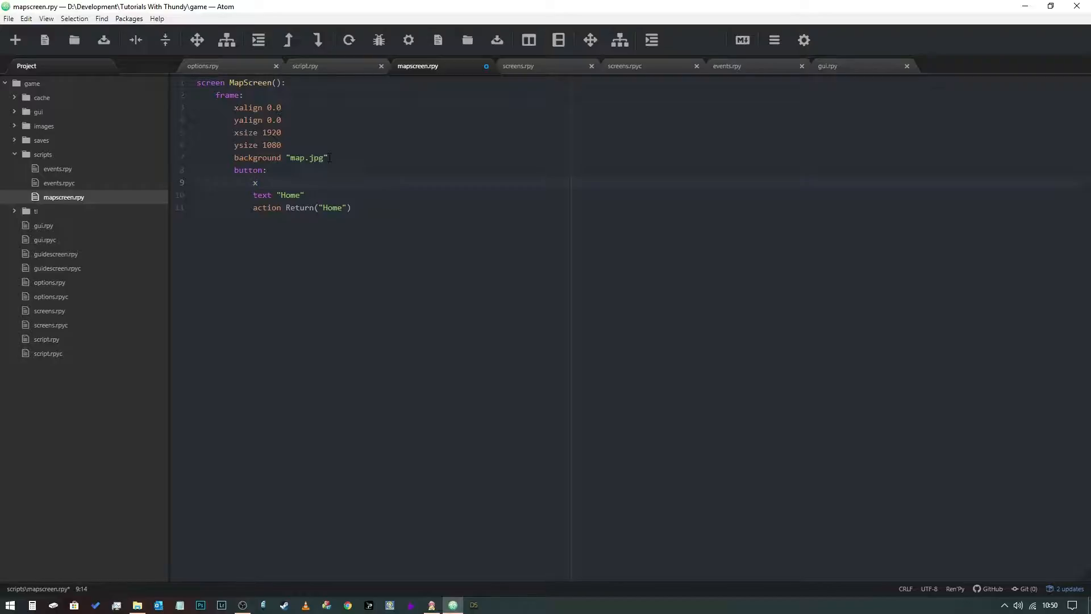
type("pos 1000")
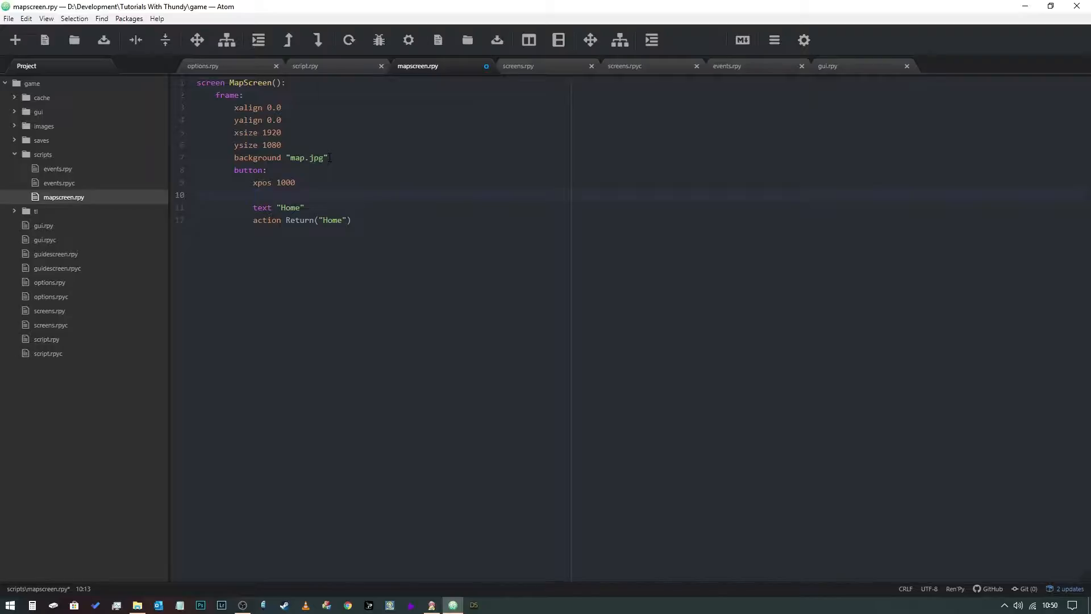
type("ypos")
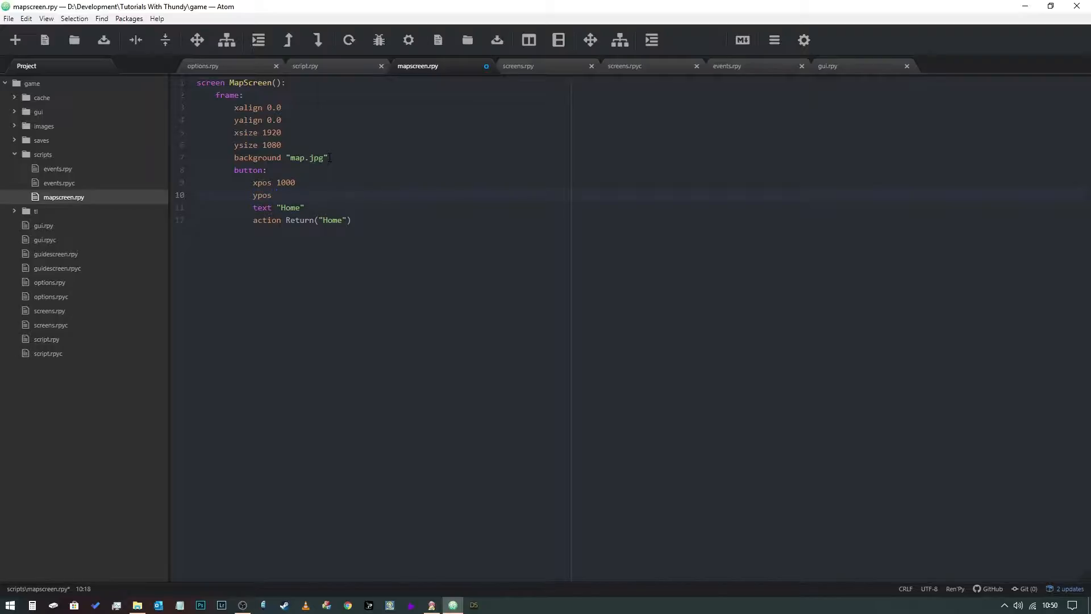
type("500")
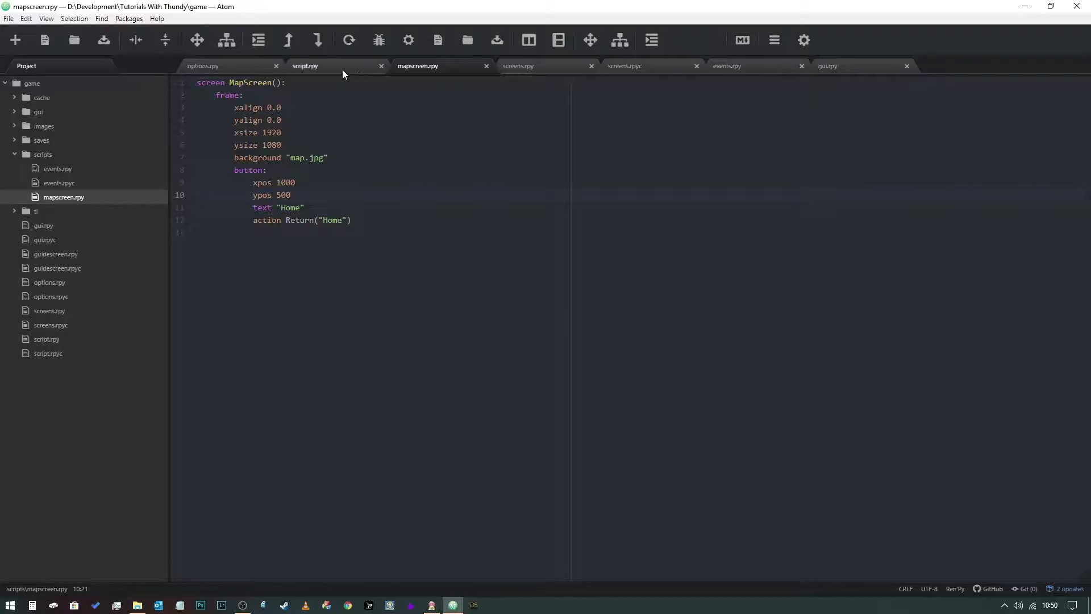
Add an "Open Map": choice after Return Home in script.rpy's start menu
left_click(305, 66)
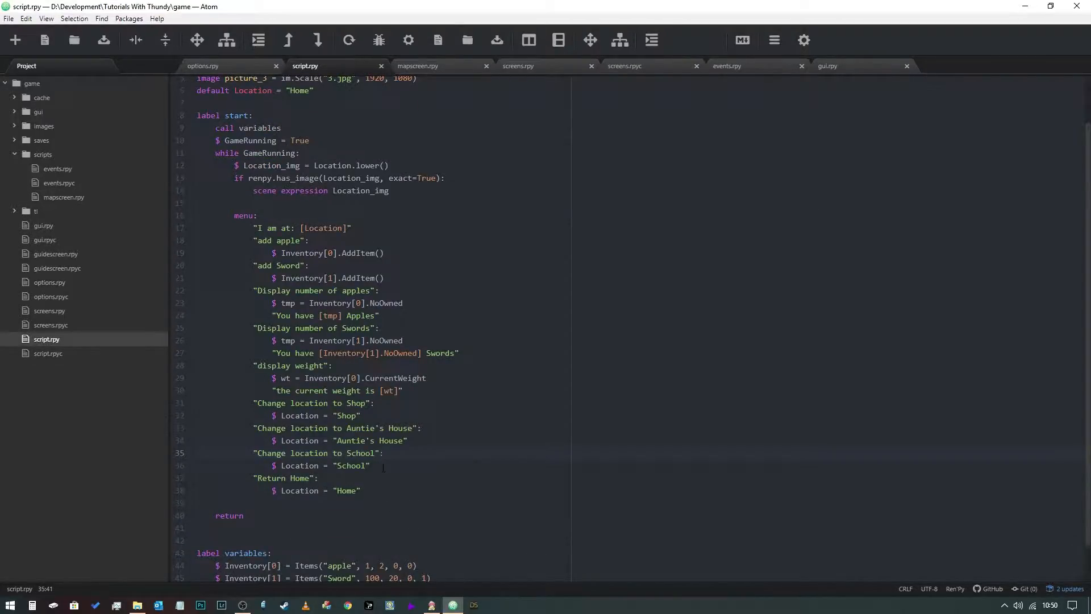
left_click(425, 491)
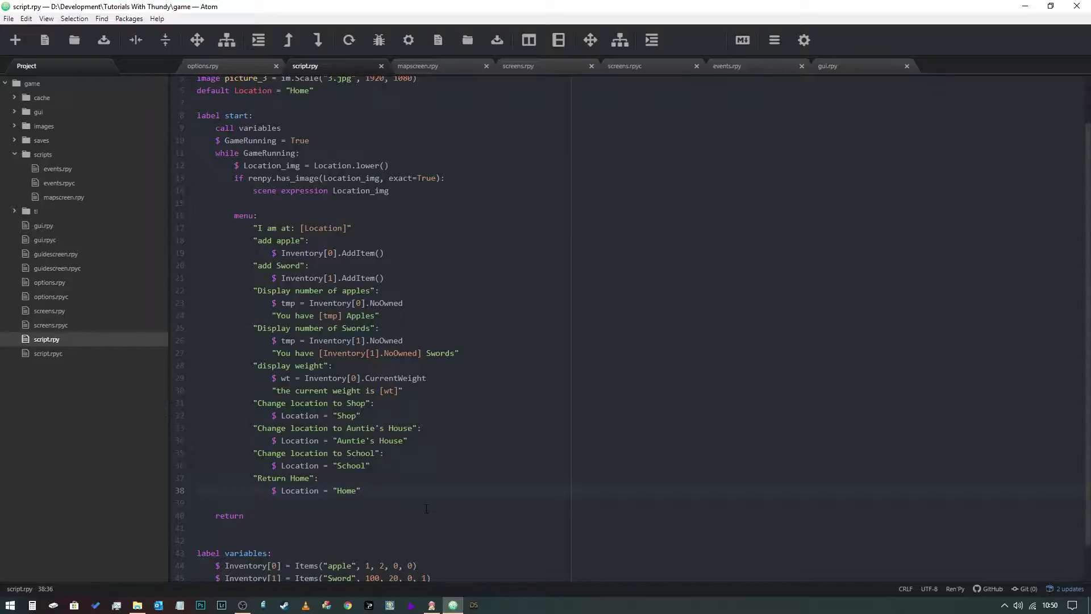
key("enter")
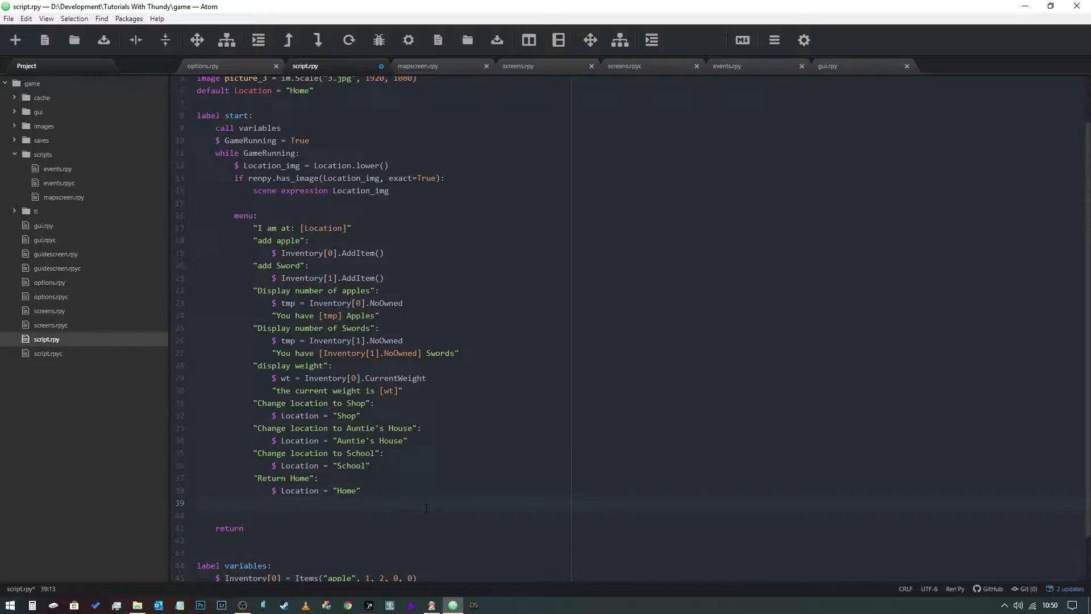
type("\"Open\"")
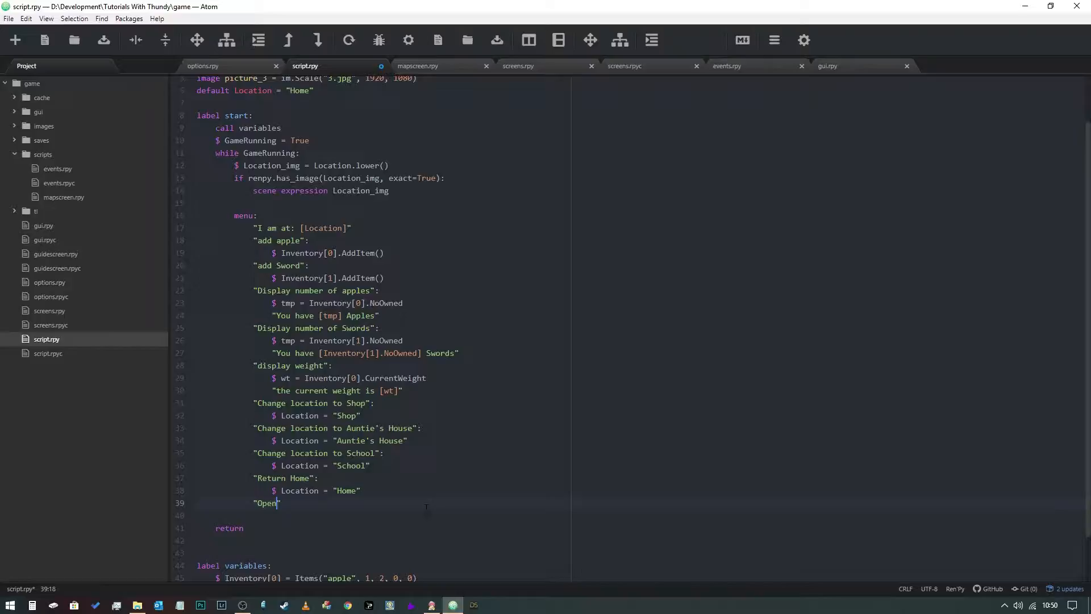
type("Map\"")
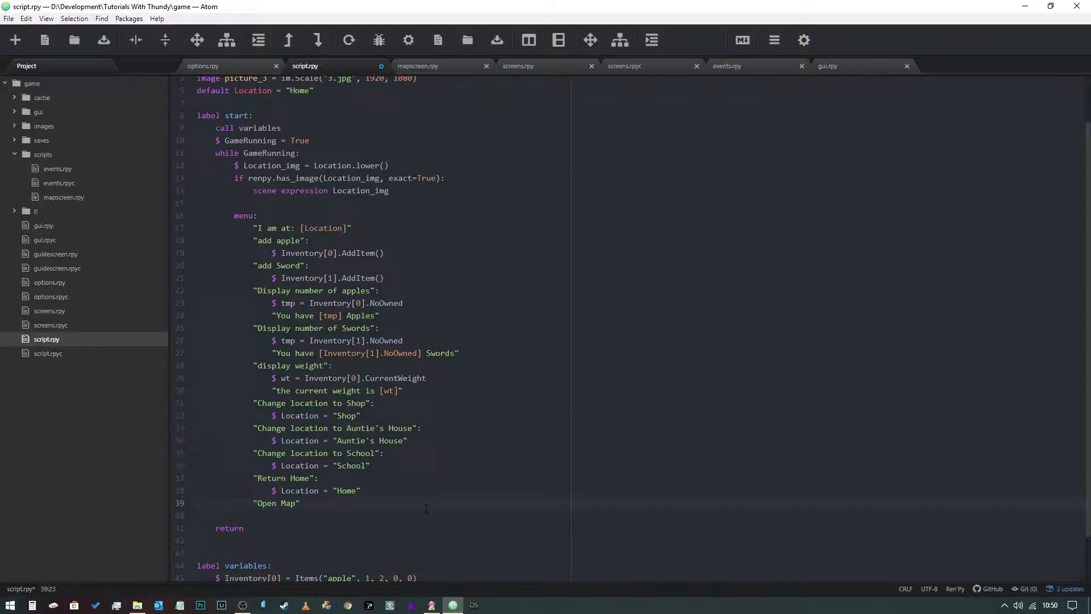
type(":")
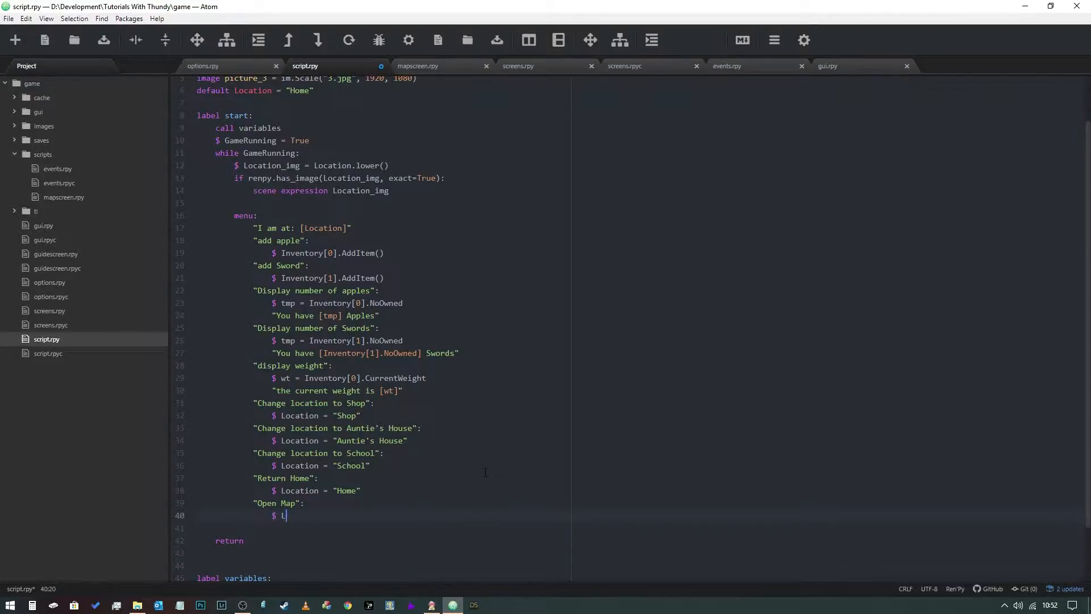
Set $ Location = renpy.call_screen("MapScreen", _layer="screens") under Open Map
type("ocation =")
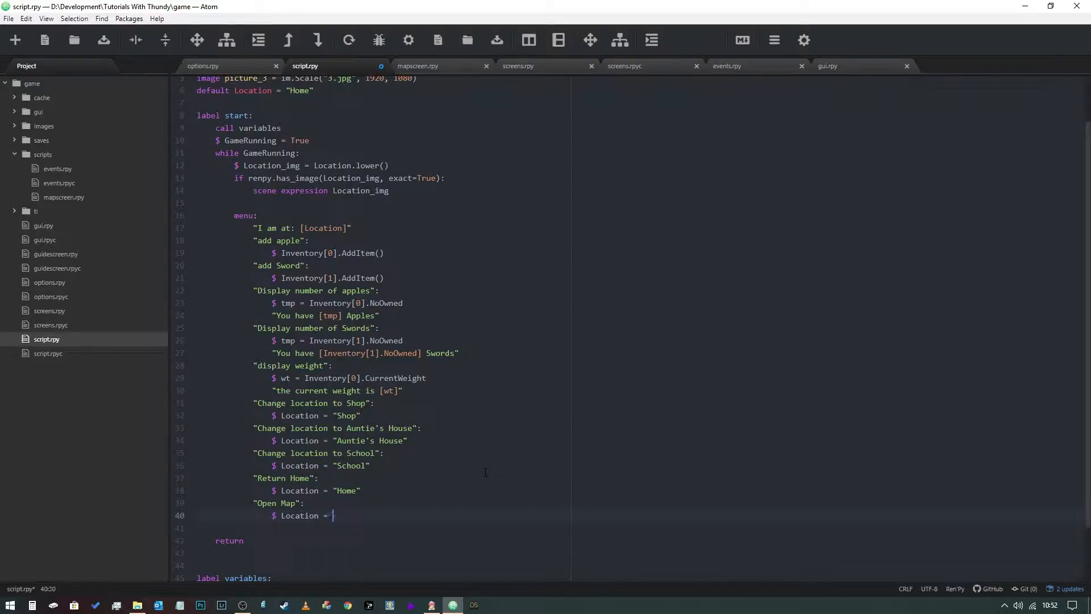
type("renp[y]")
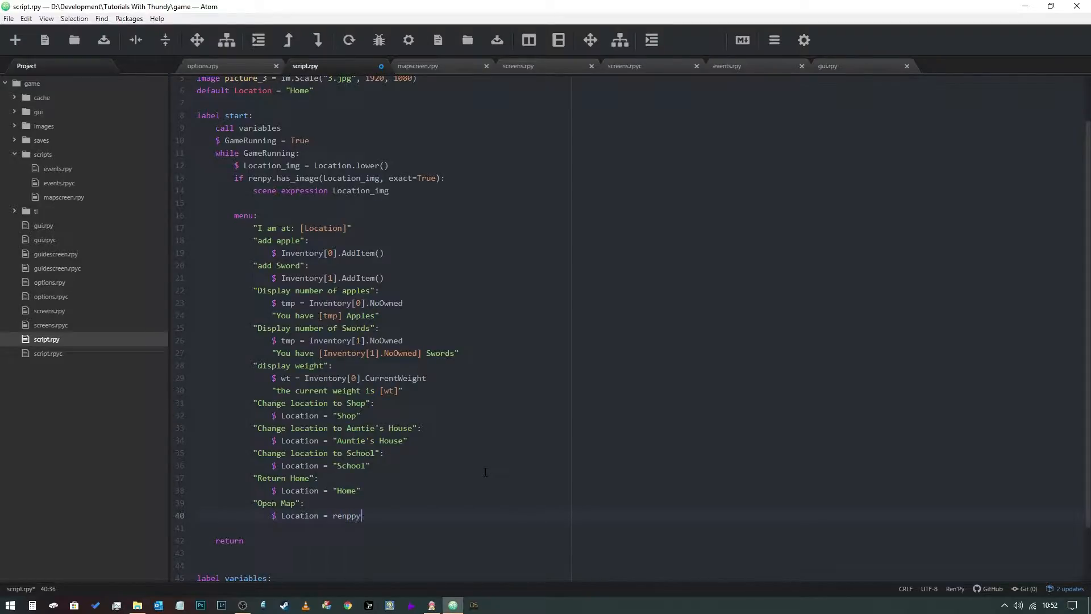
type(".call_scree")
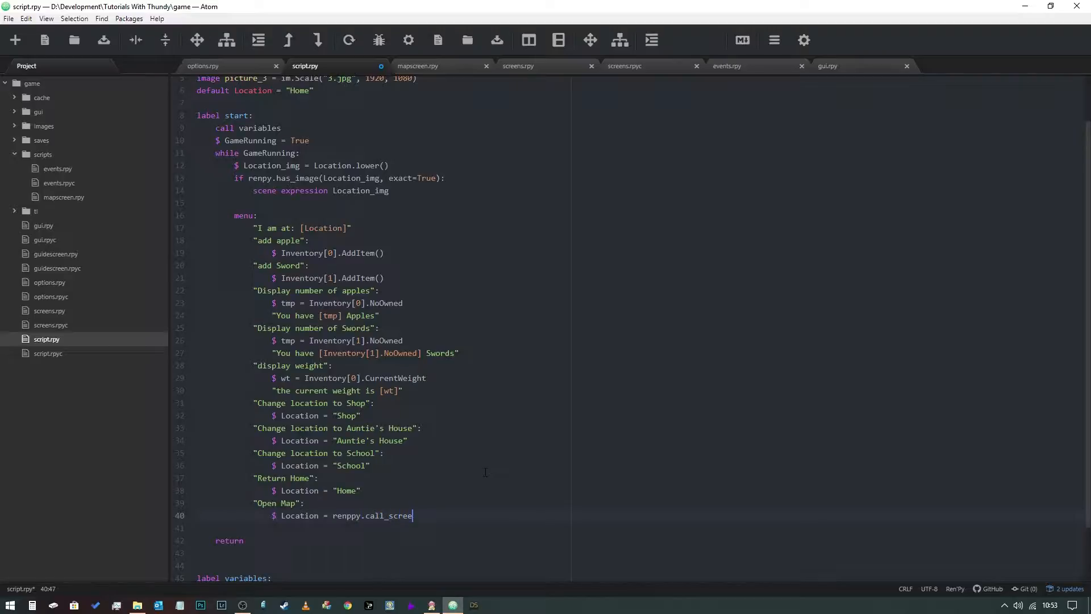
type("(\"\")")
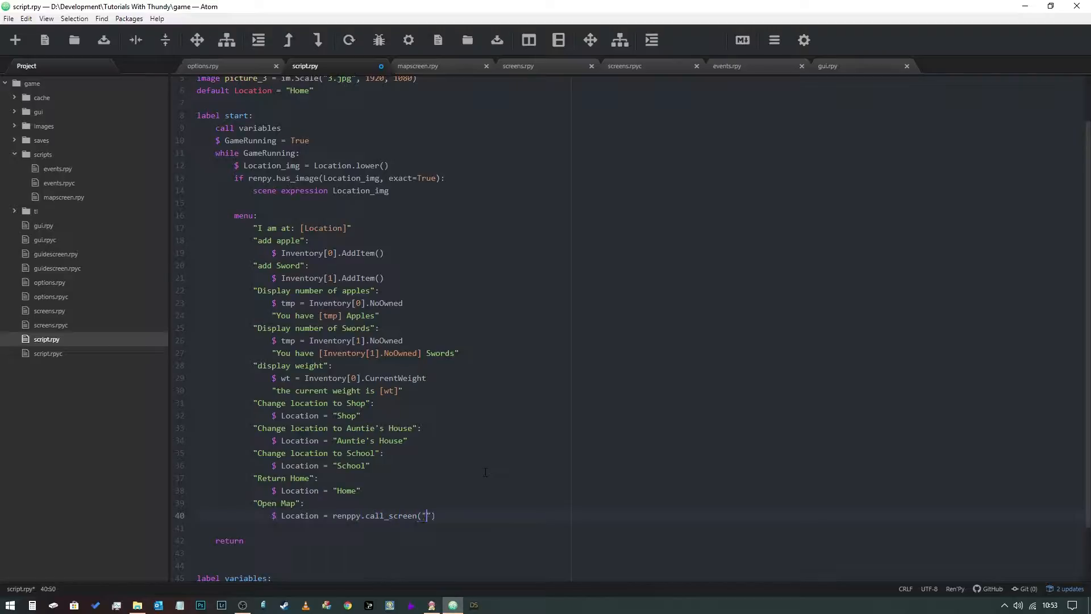
type("Maps")
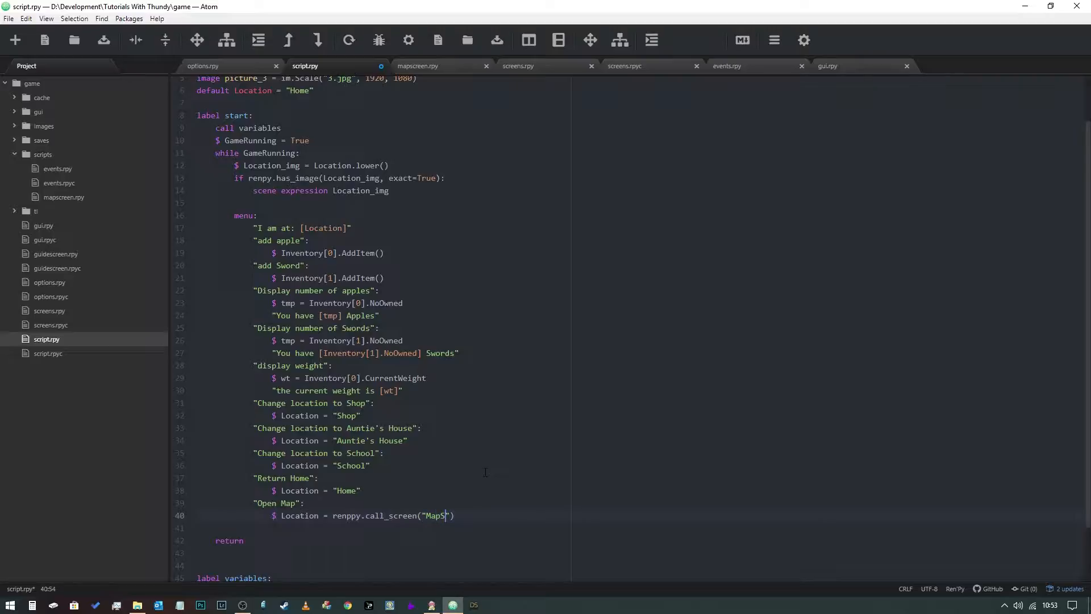
type("creen")
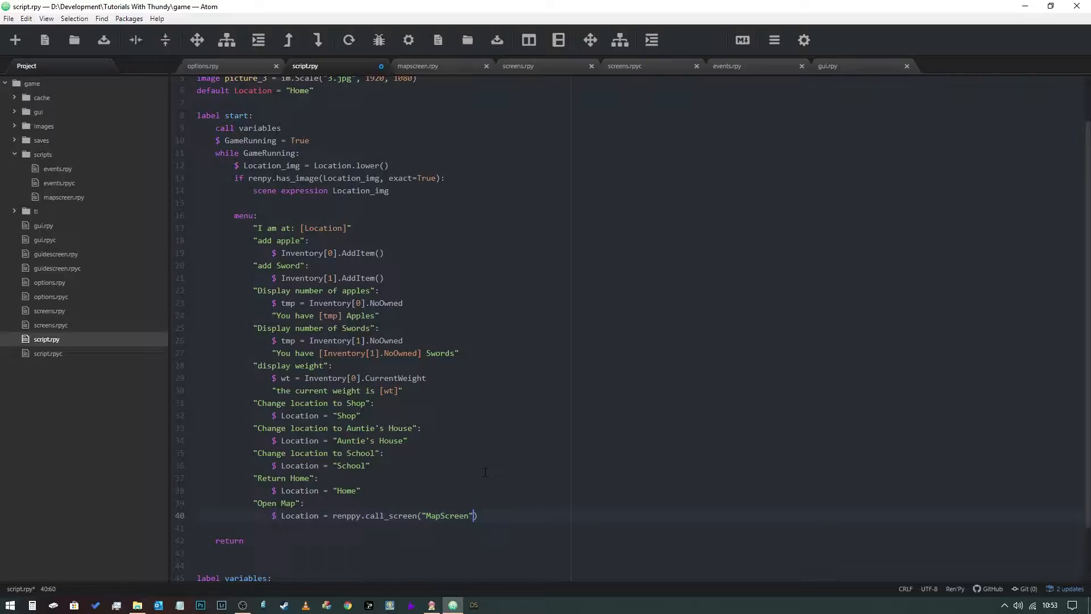
type(", _la")
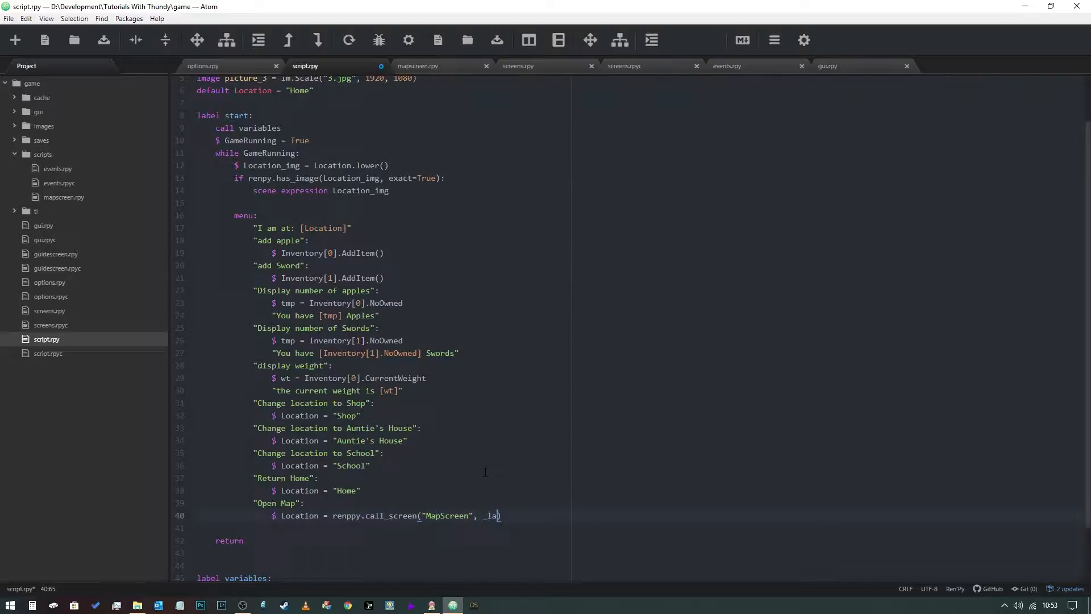
type("yer")
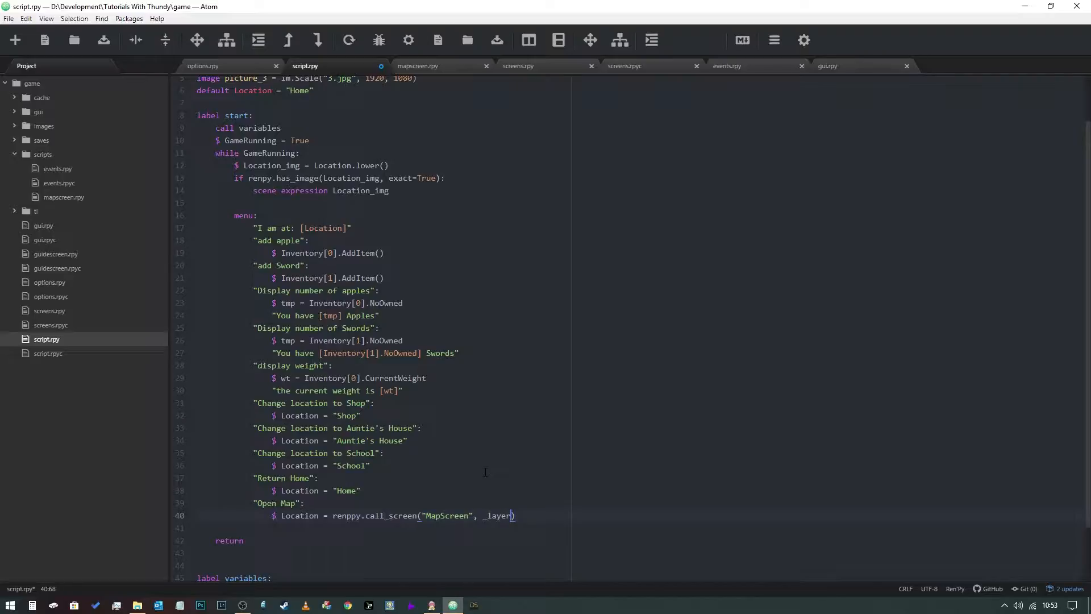
type("=\"\"")
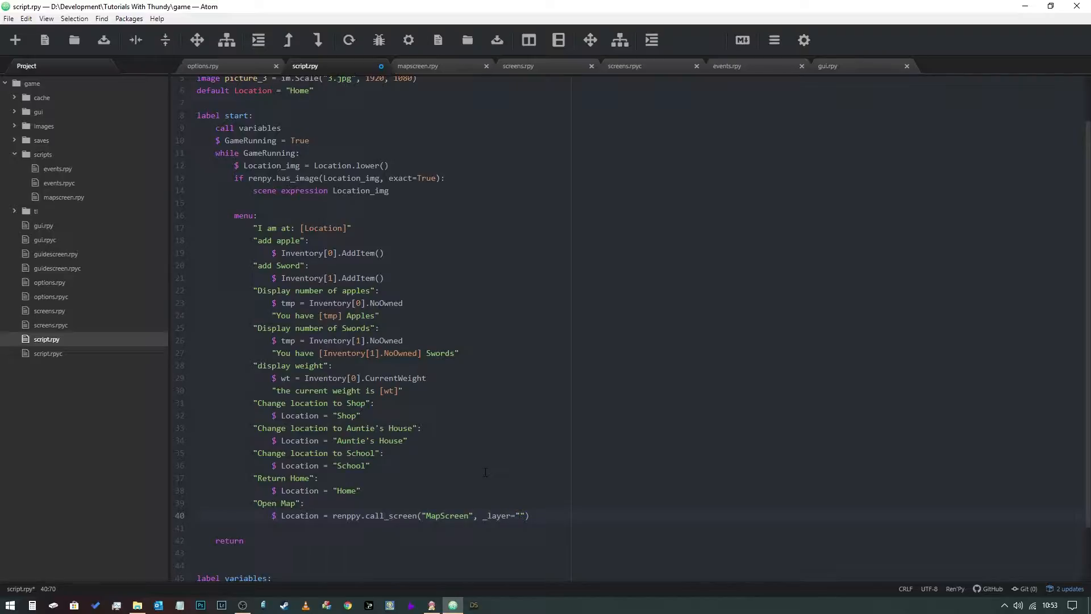
type("screens")
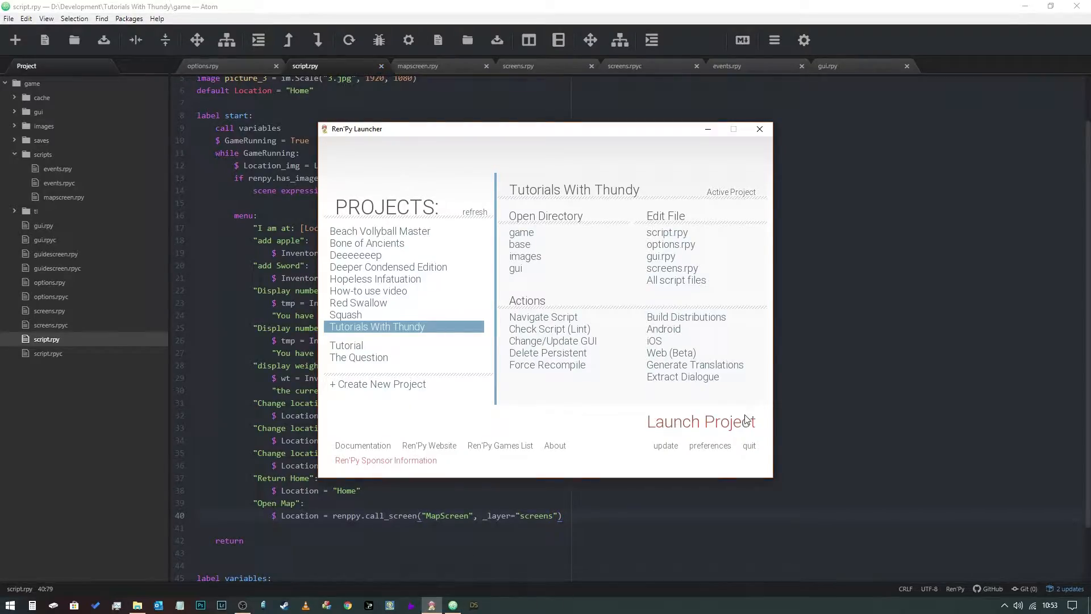
Launch Tutorials With Thundy, choose Open Map, then relaunch the project
left_click(699, 421)
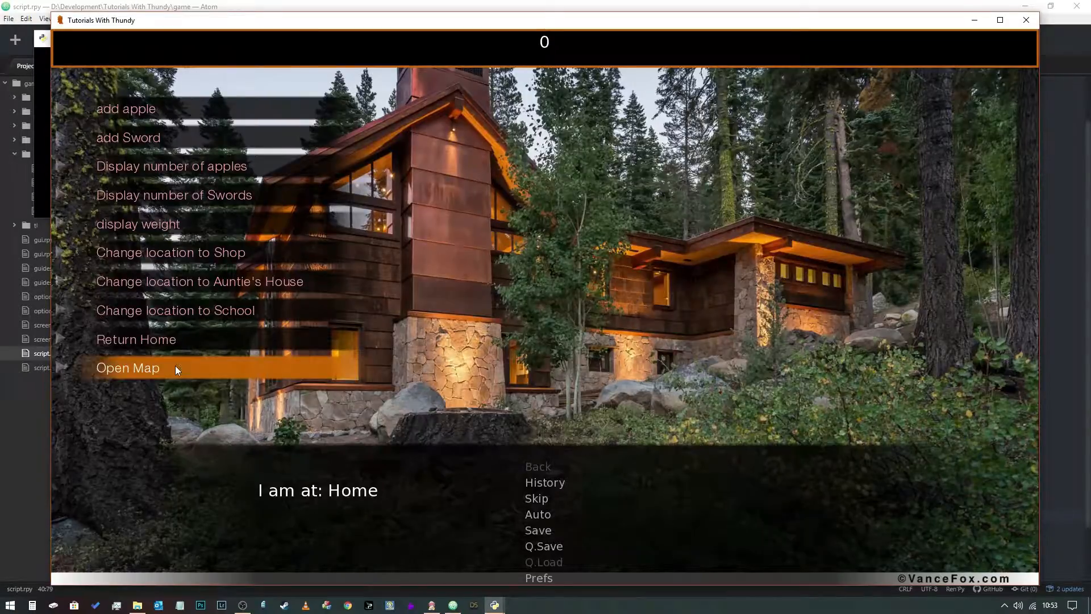
left_click(128, 367)
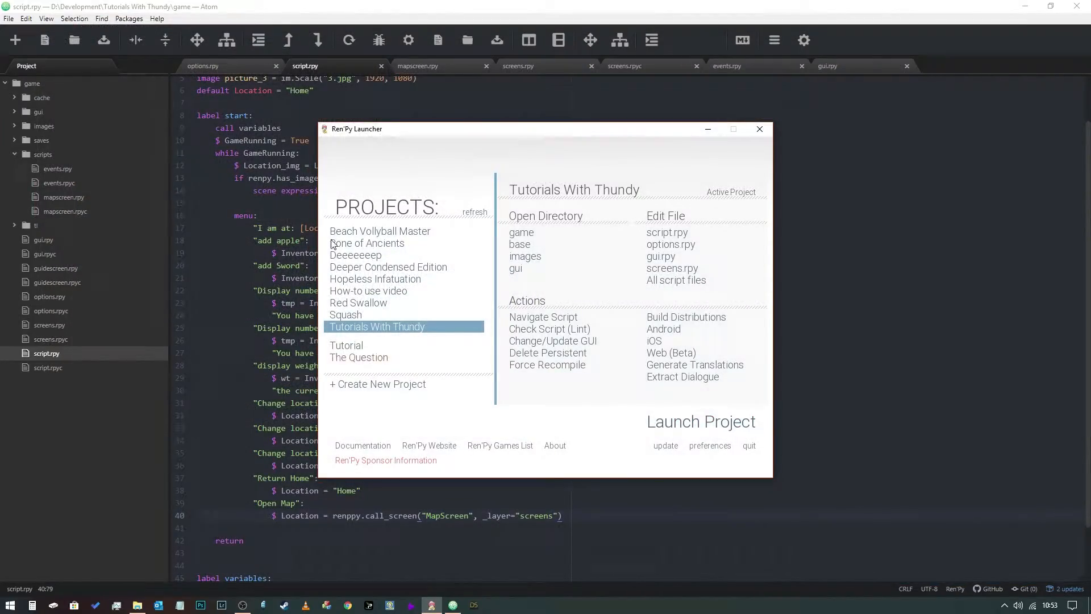
left_click(760, 129)
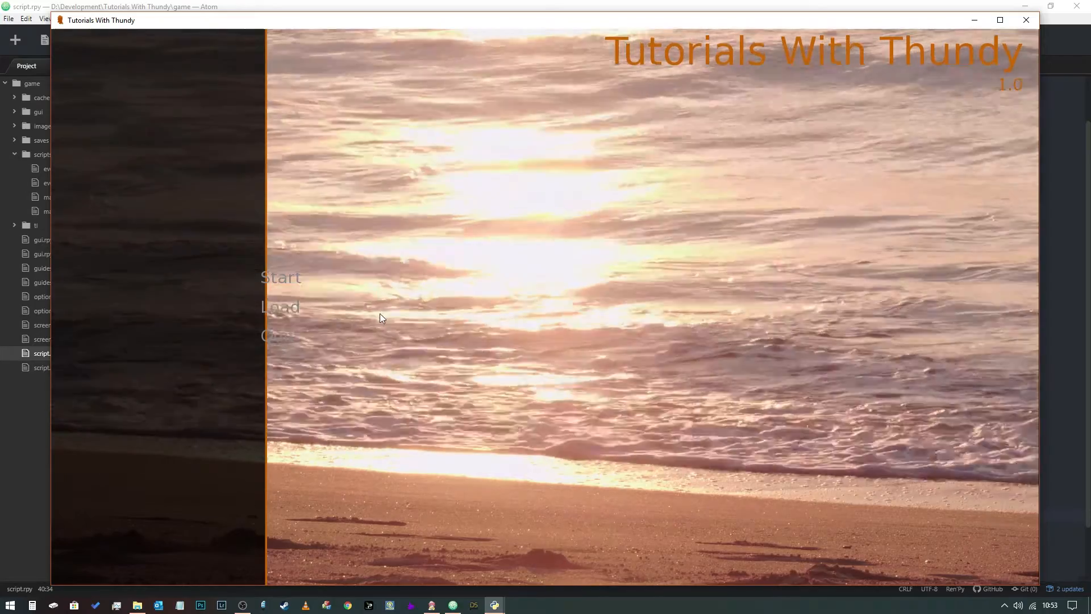
Start a new game, try the Open Map and other menu choices, then close the game window
left_click(281, 277)
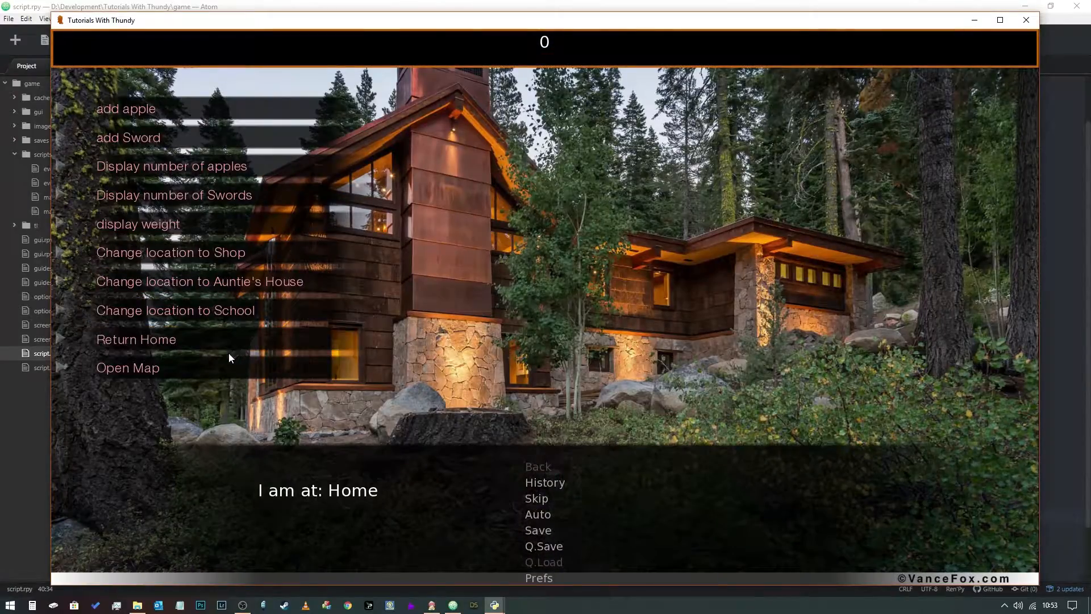
left_click(128, 368)
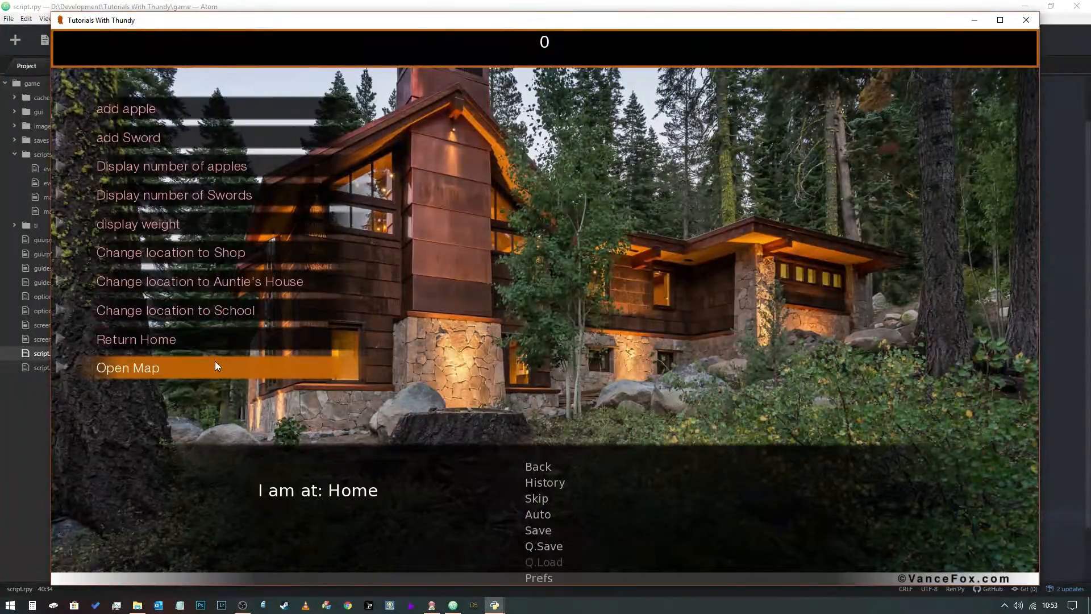
mouse_move(359, 313)
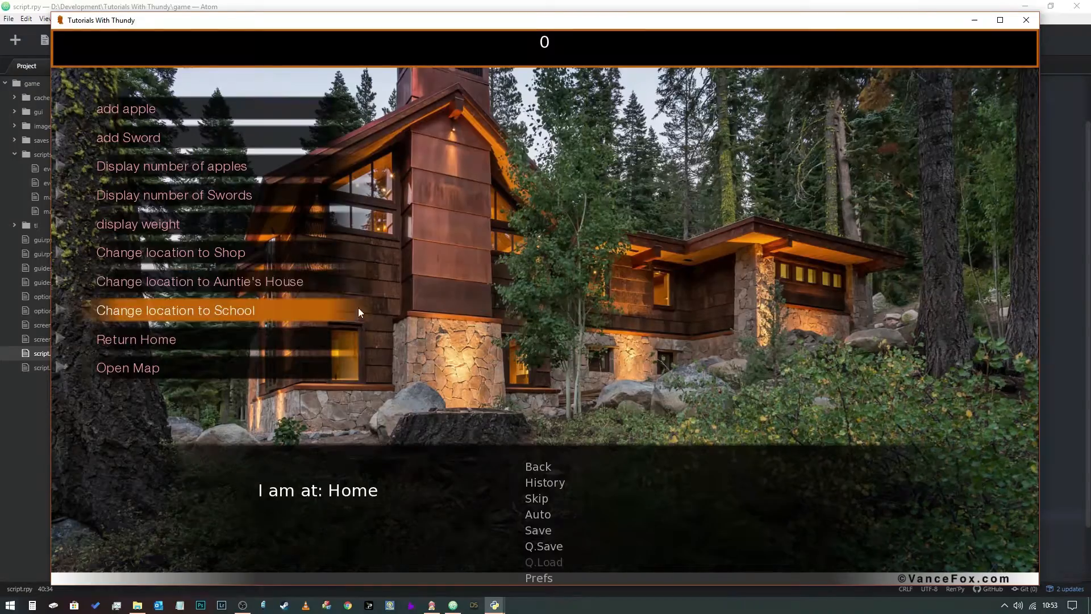
left_click(199, 281)
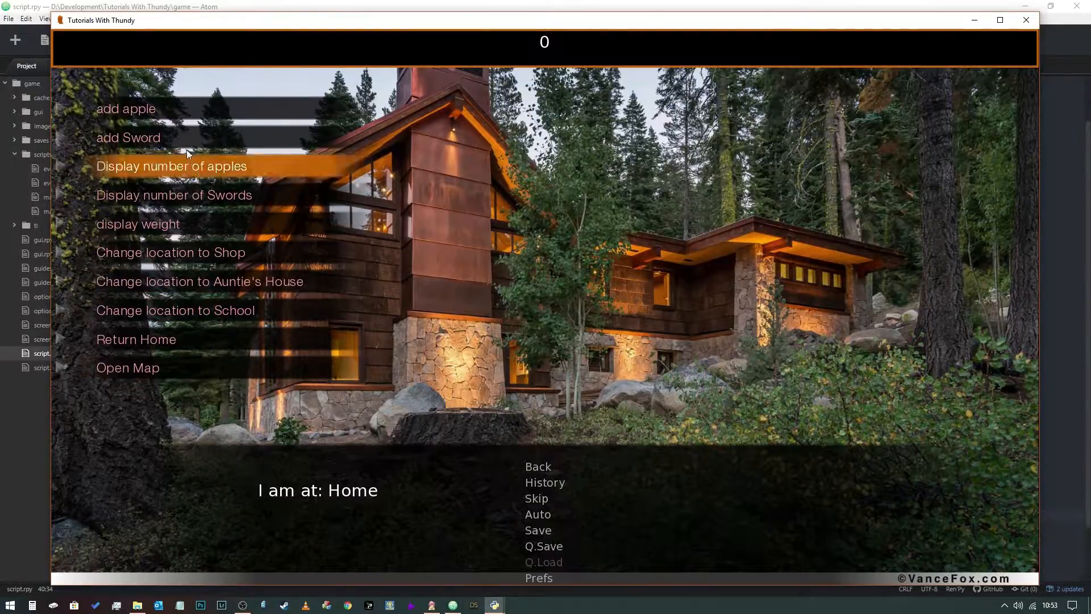
mouse_move(578, 362)
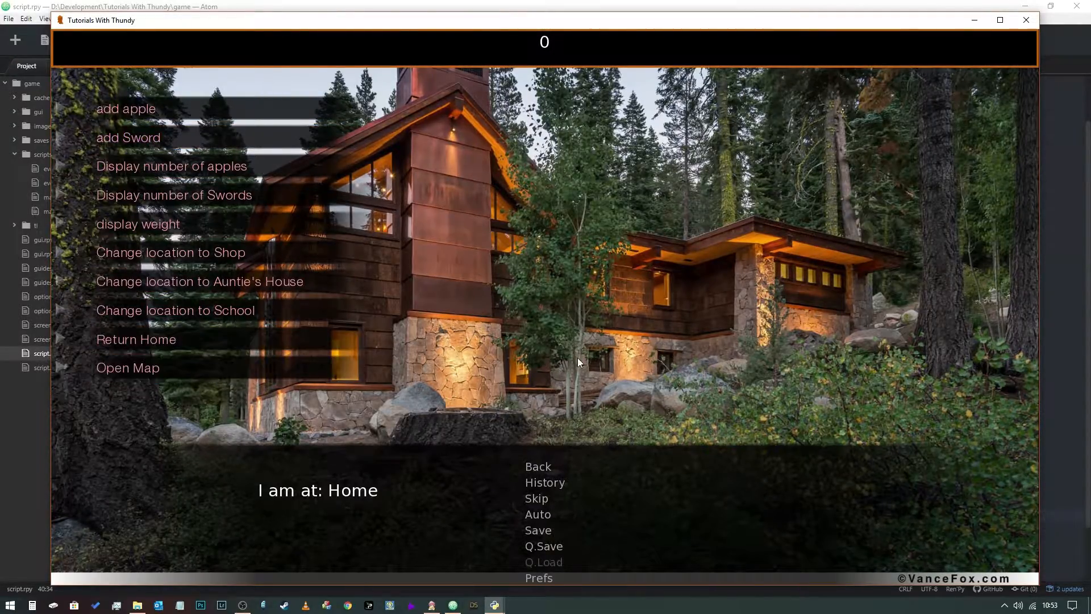
left_click(1025, 19)
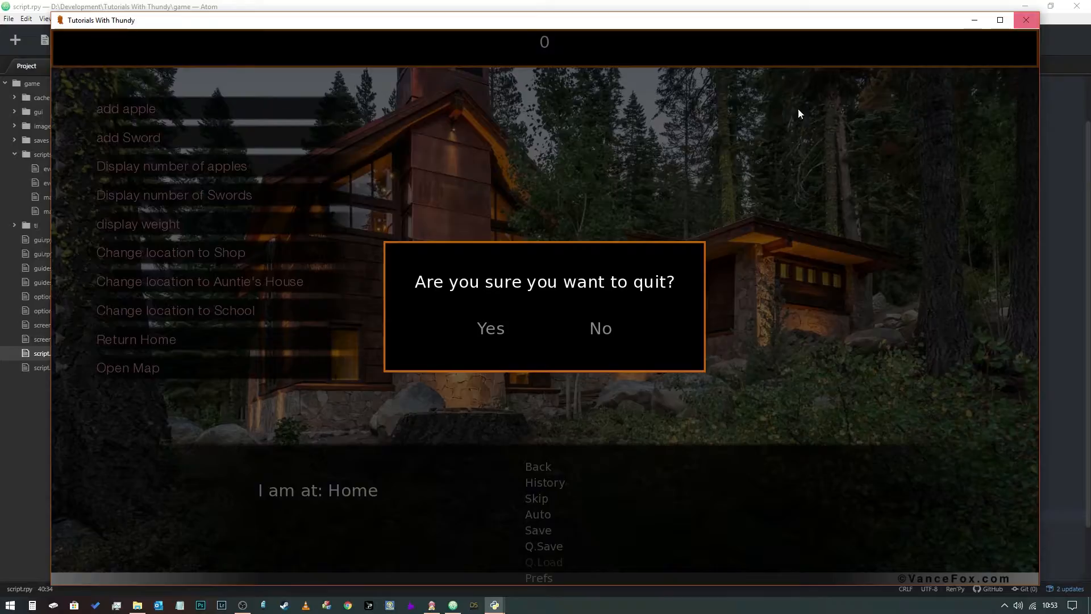
Confirm Yes in the quit dialog to close the running game
left_click(490, 327)
type("text \"Auntie")
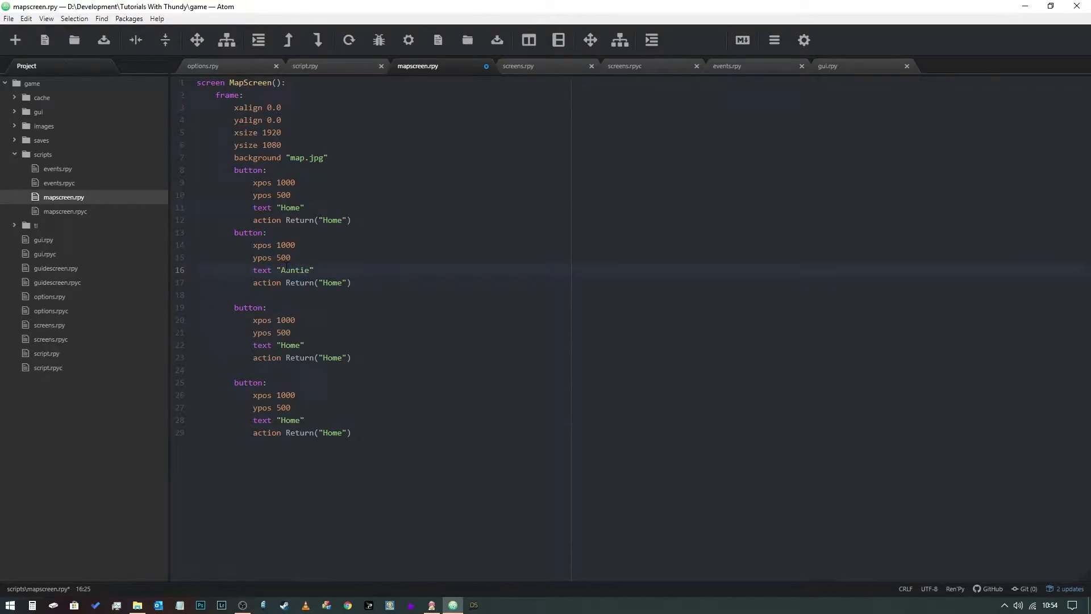
Make the second button read and return "Auntie's House"
type("'s House")
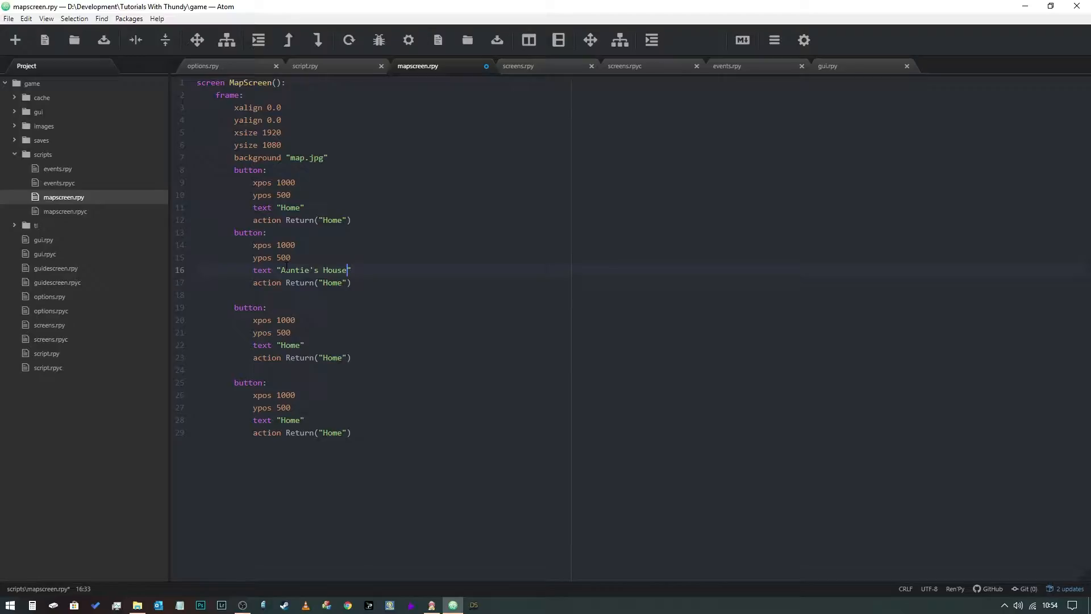
left_click(285, 270)
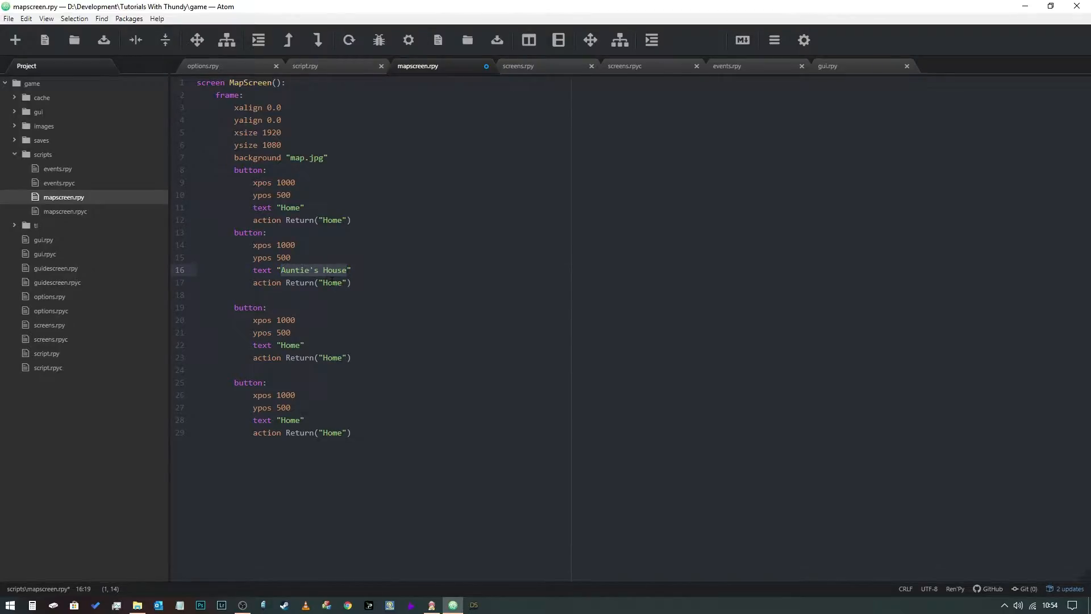
type("Auntie's House")
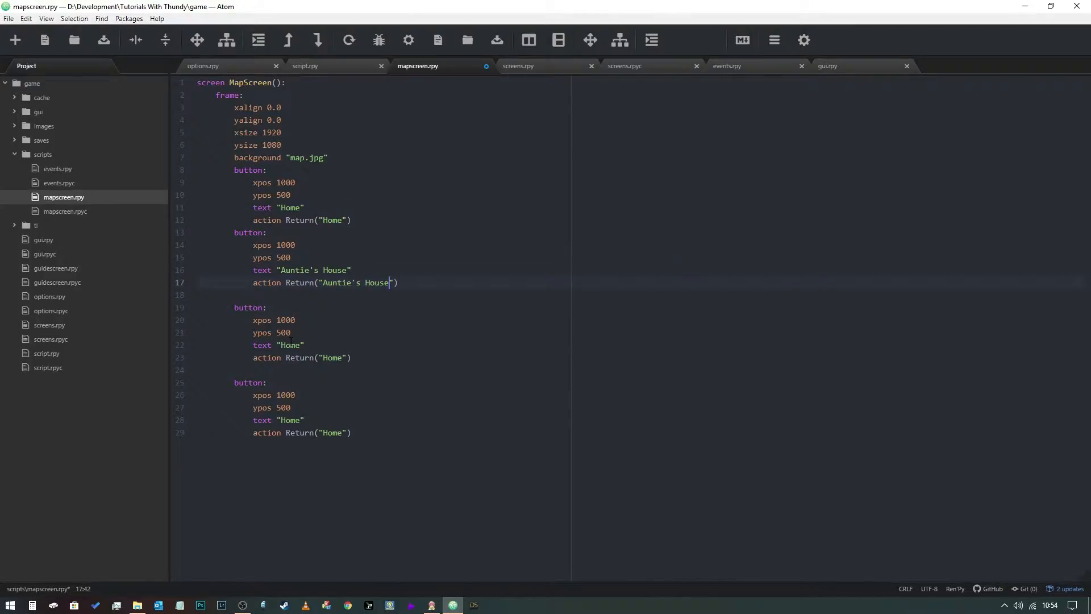
Make the third and fourth buttons read and return "Shop" and "School"
type("Shop")
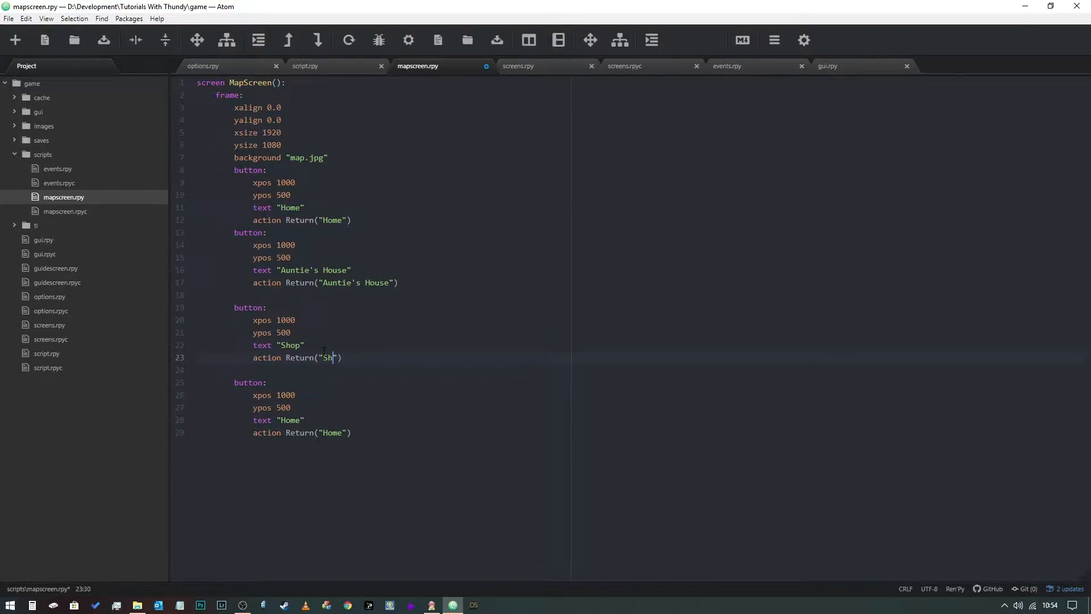
type("op")
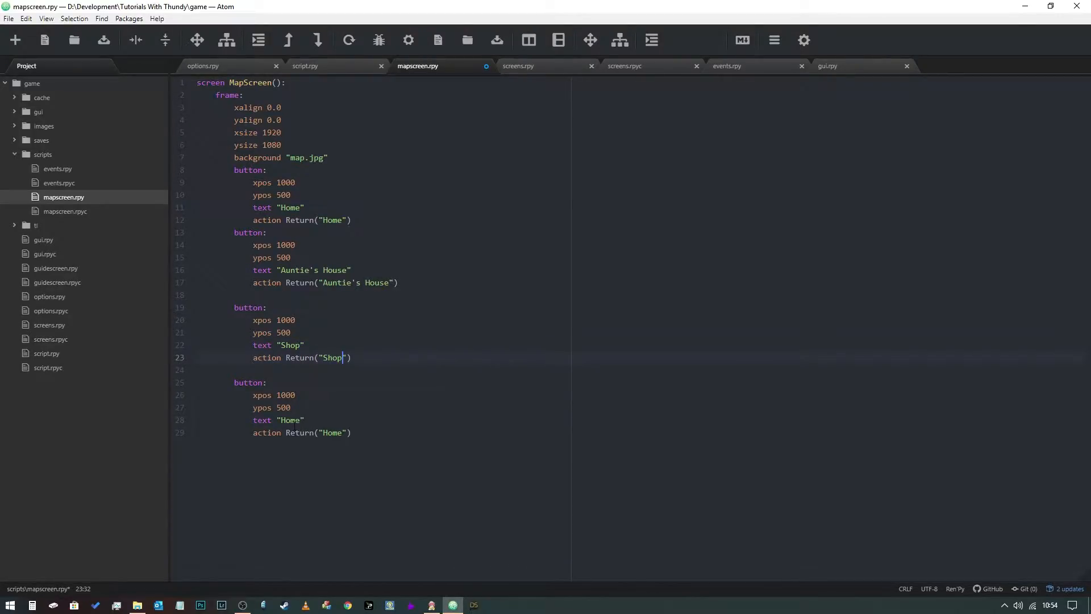
type("Sc")
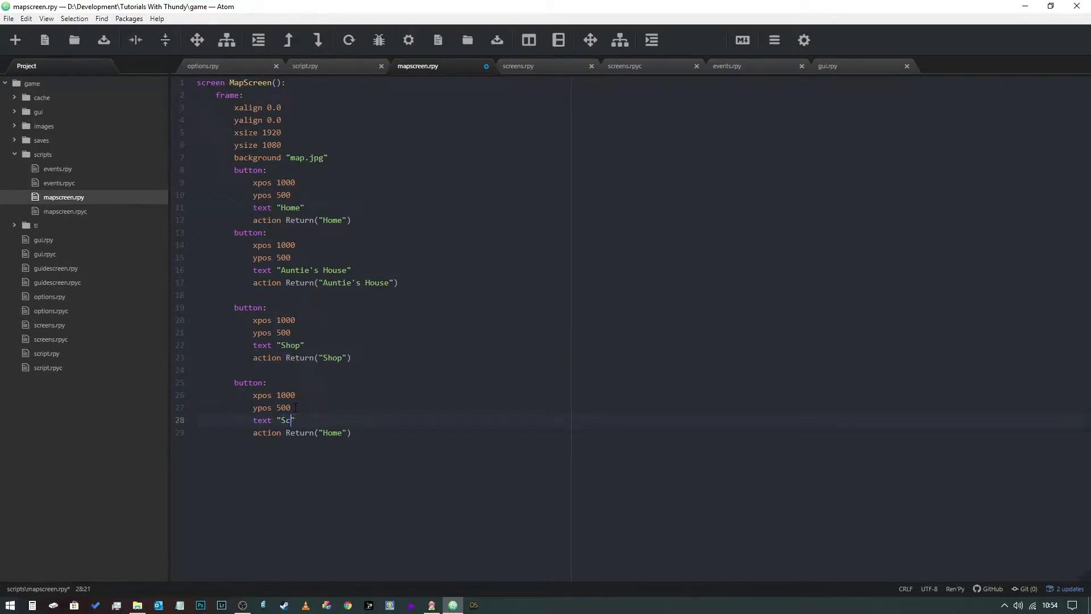
type("hool")
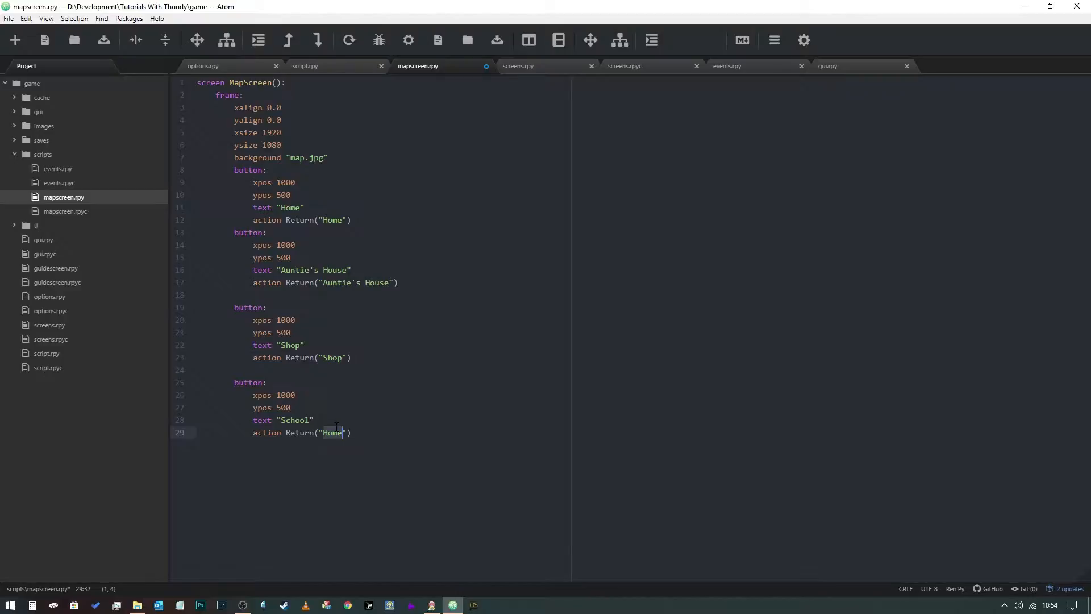
type("School")
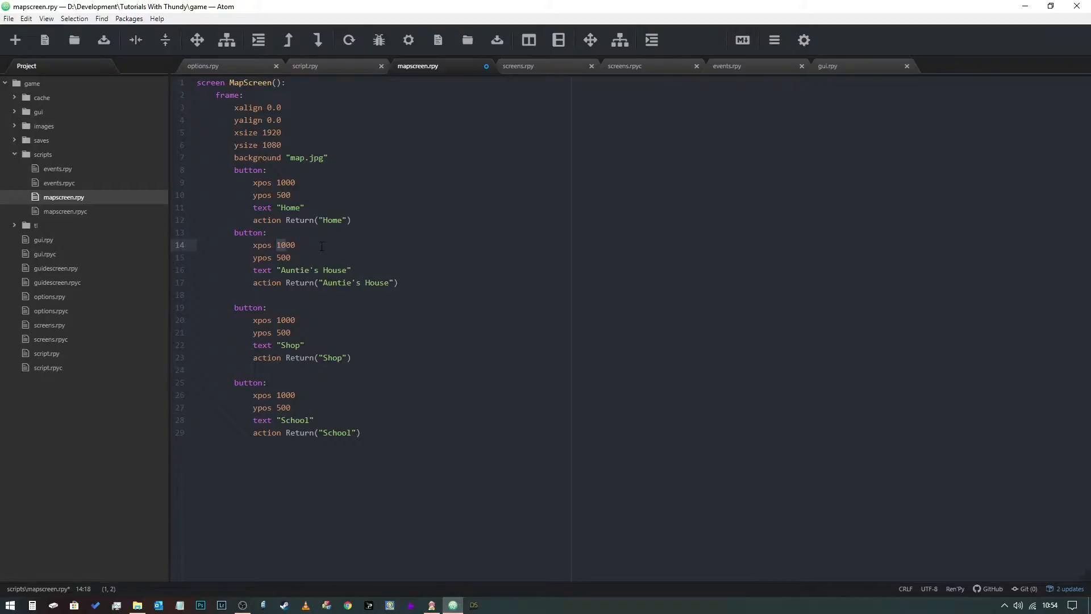
Reposition Auntie's House to 800/600, Shop to 50/100 and School to 1600/800
type("800")
left_click(272, 257)
type("6")
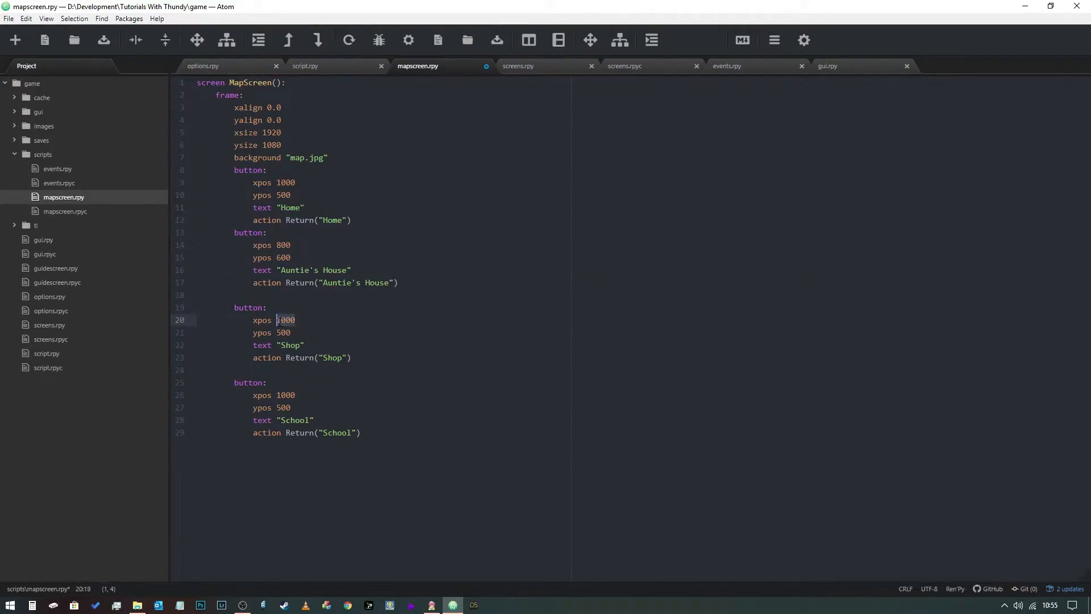
type("50")
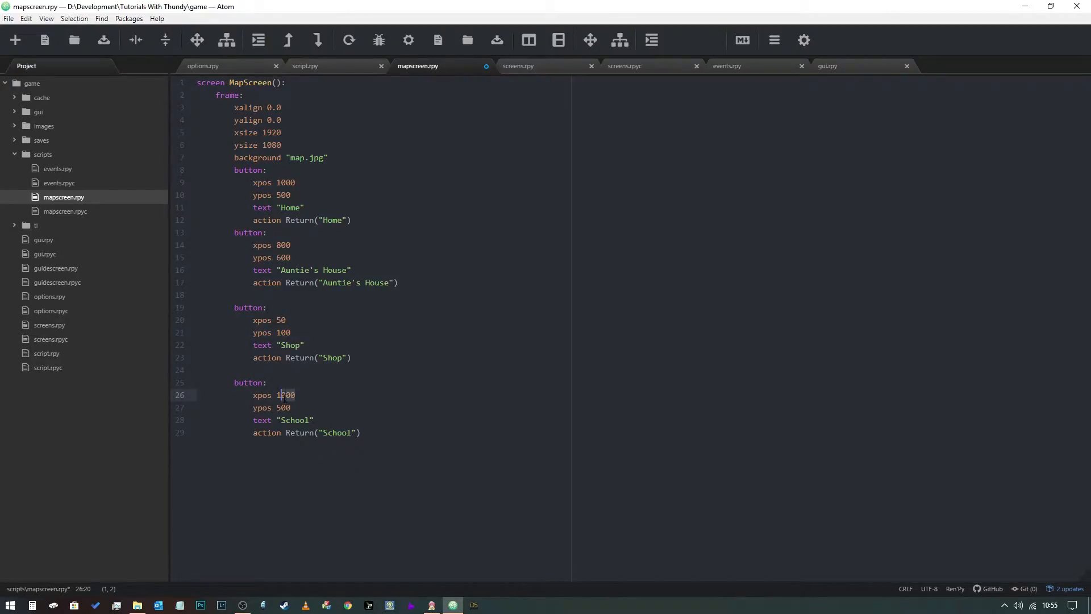
type("160")
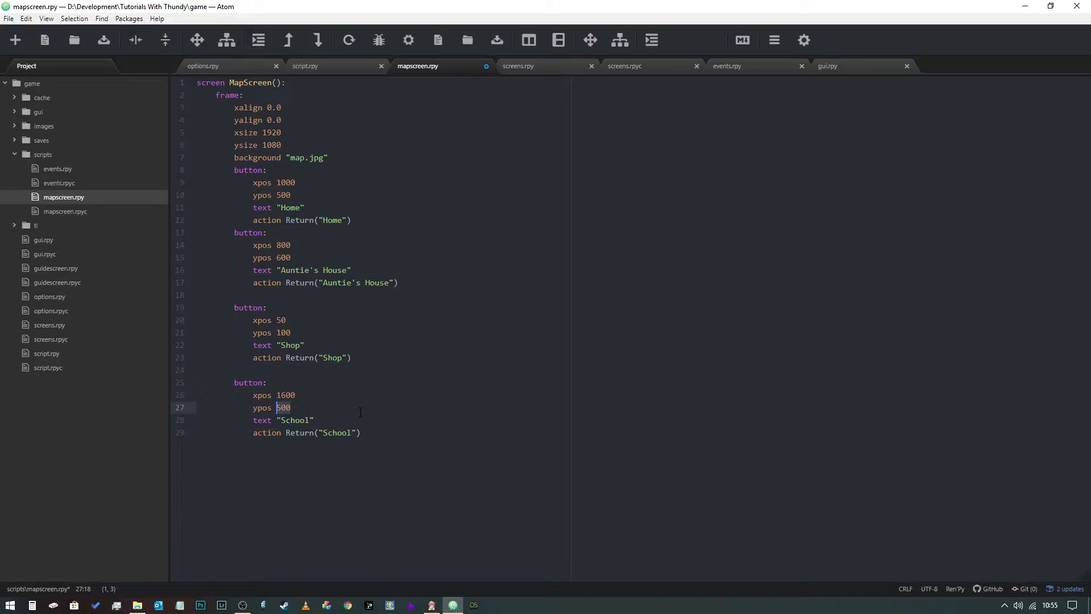
type("800")
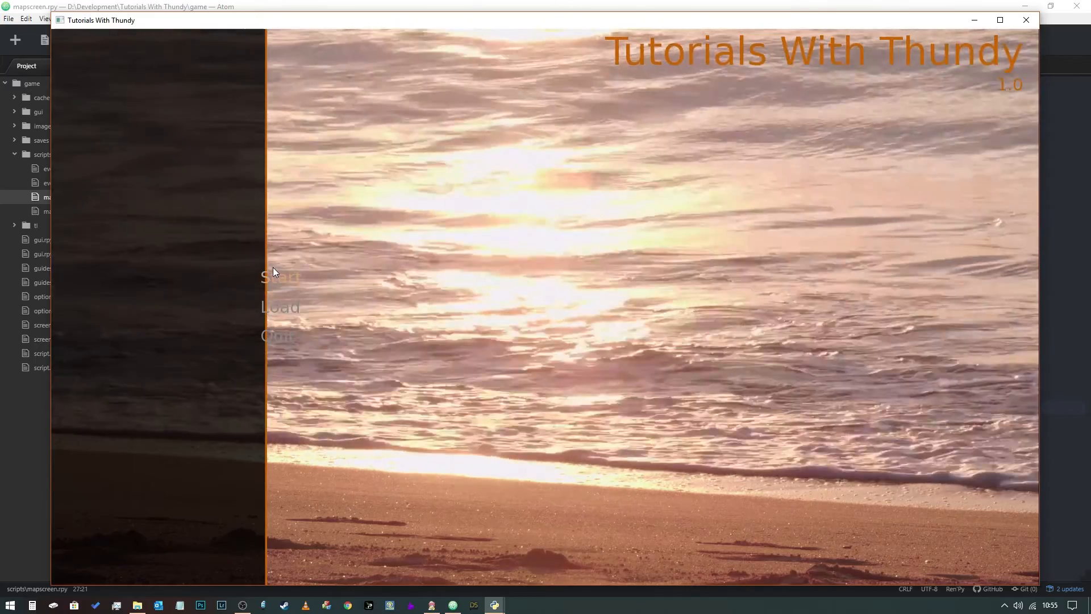
Start the game and view the map with Home, Auntie's House, Shop and School buttons
left_click(280, 276)
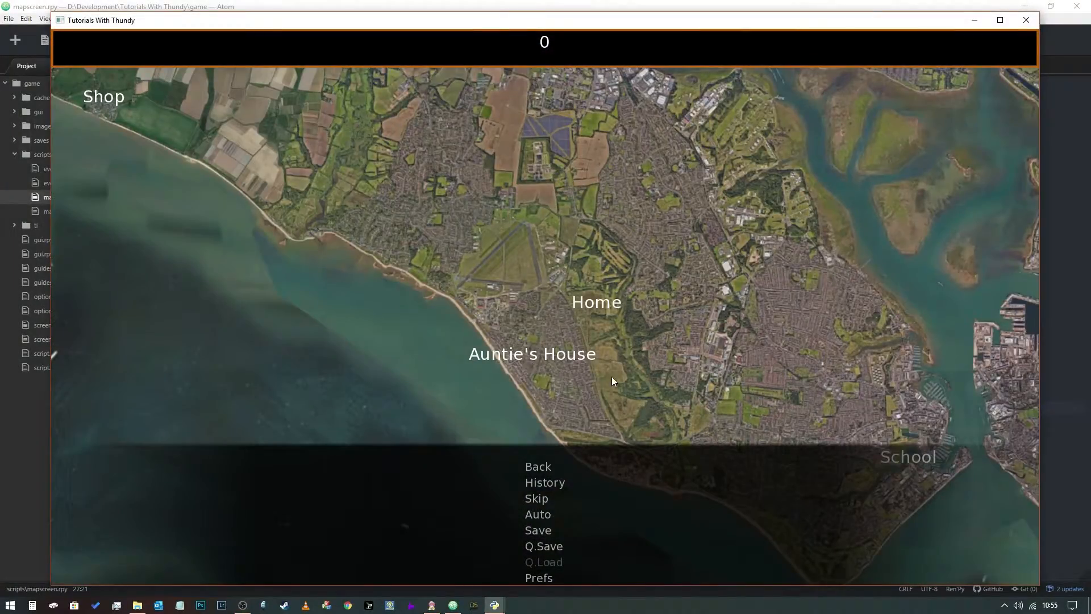
mouse_move(102, 96)
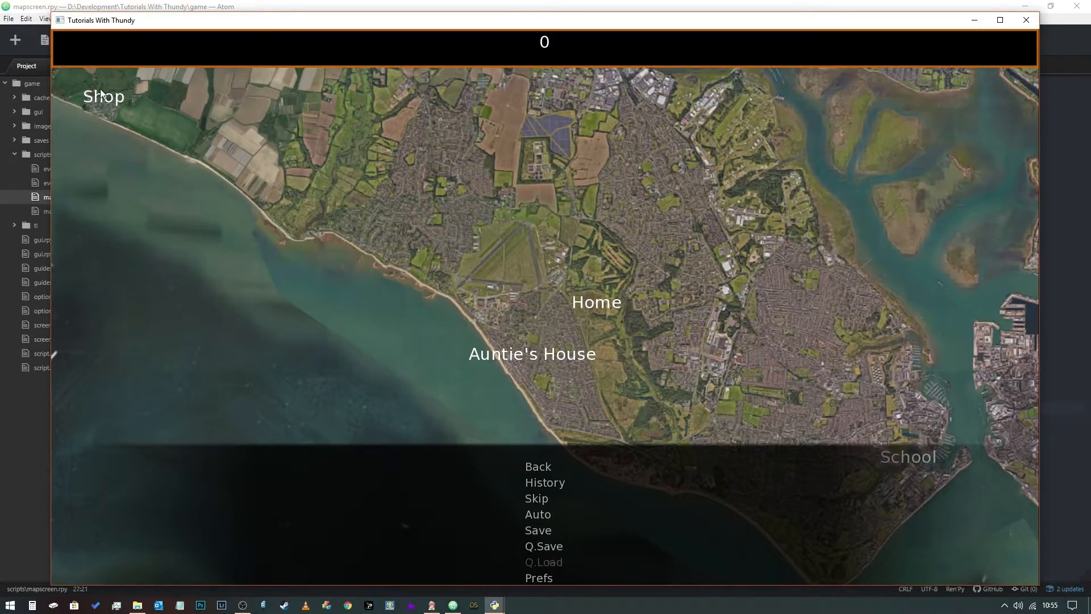
mouse_move(596, 340)
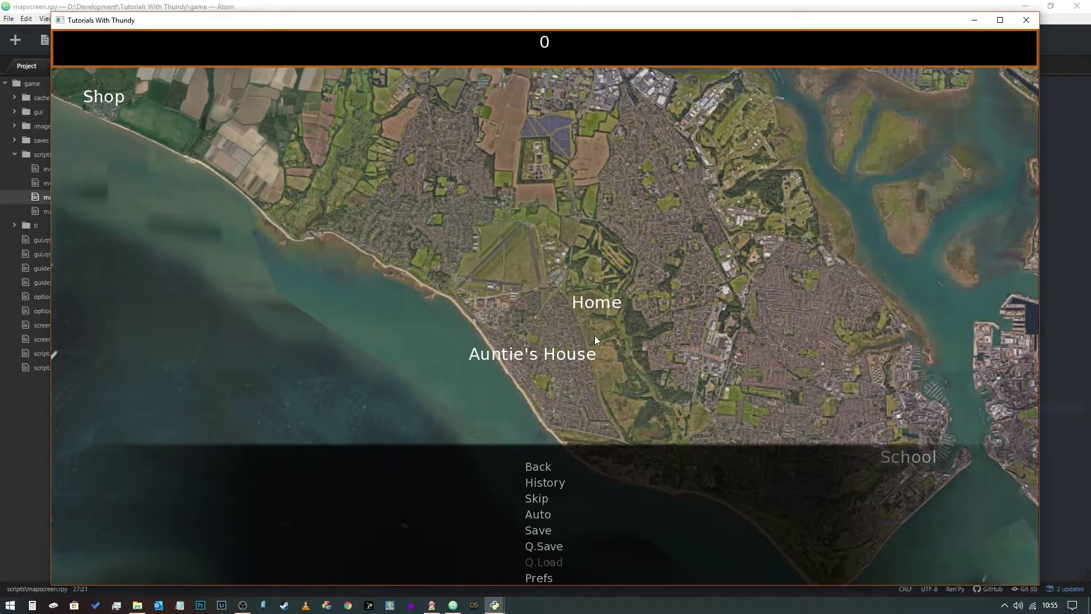
mouse_move(787, 429)
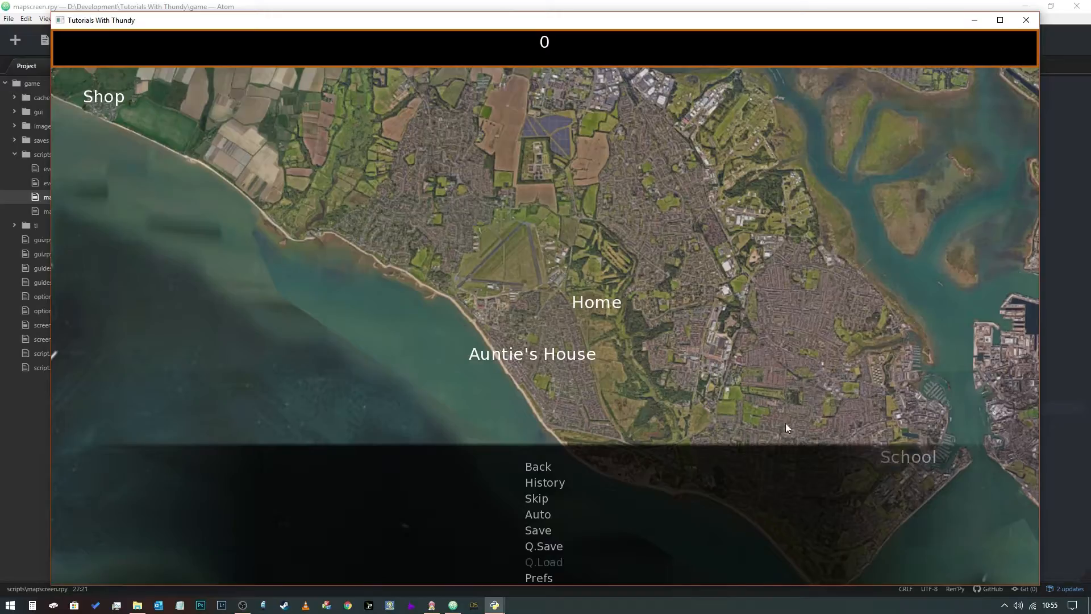
mouse_move(562, 446)
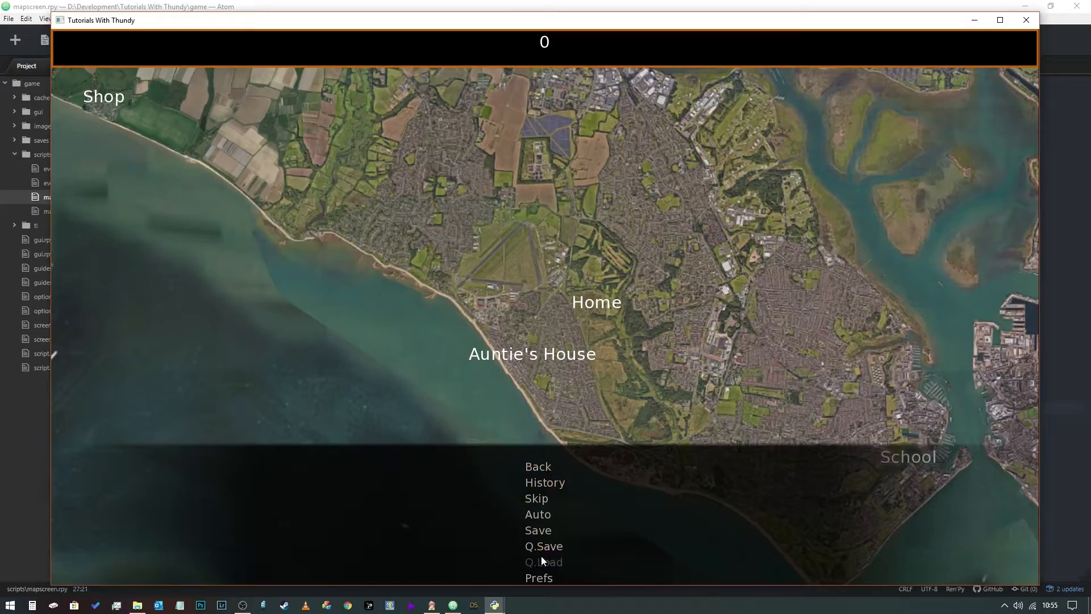
mouse_move(945, 466)
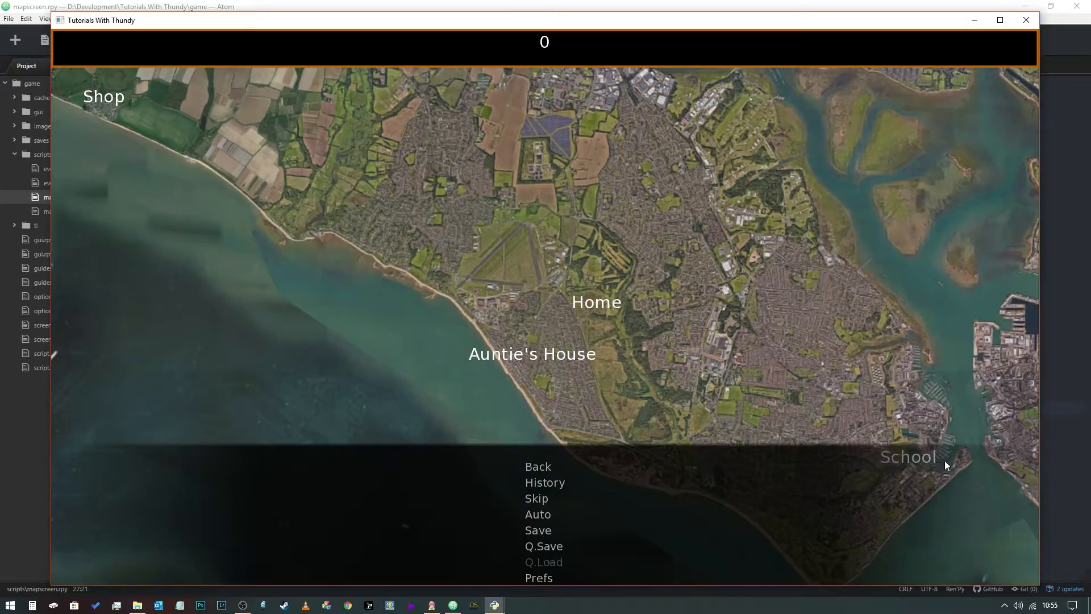
mouse_move(211, 138)
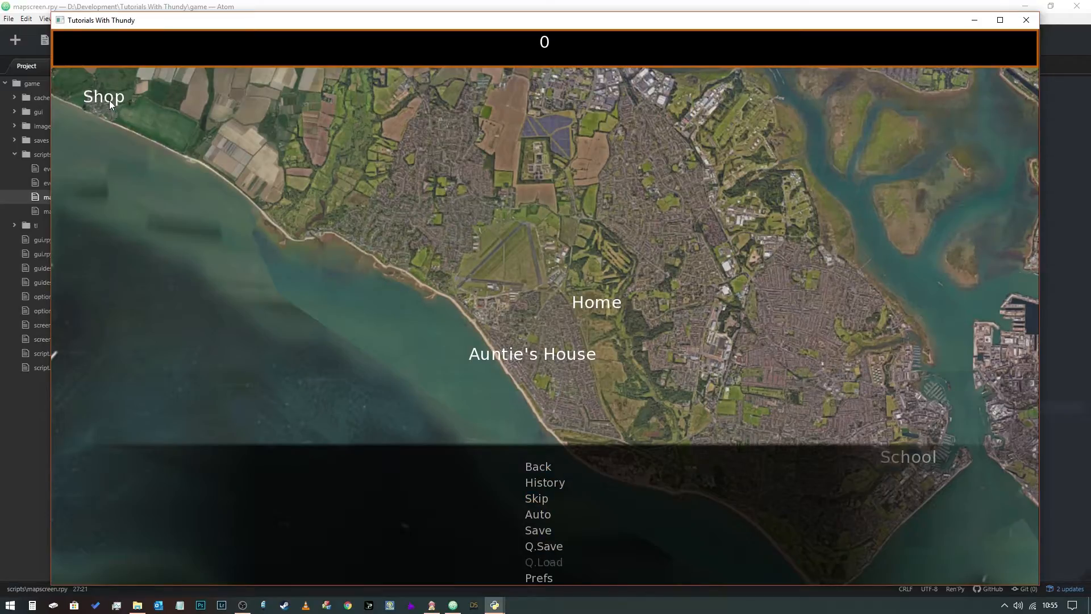
mouse_move(508, 145)
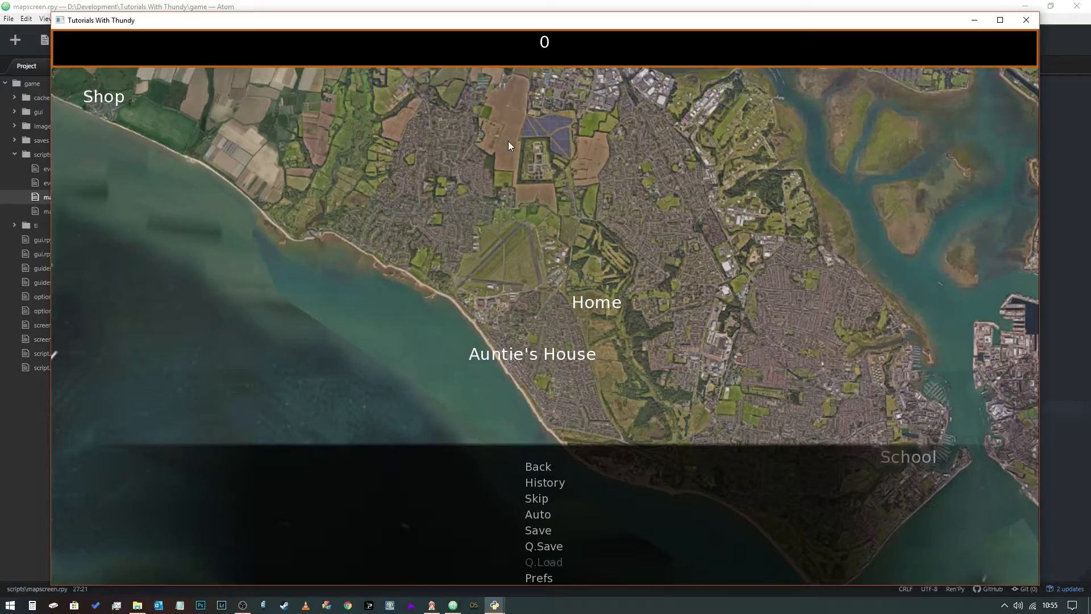
mouse_move(215, 106)
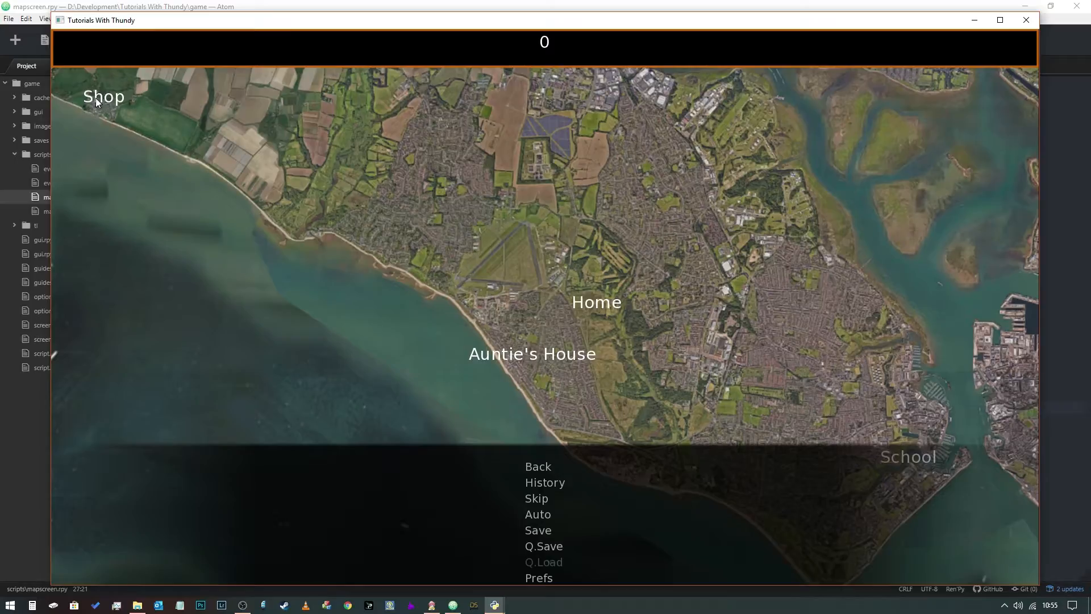
mouse_move(128, 134)
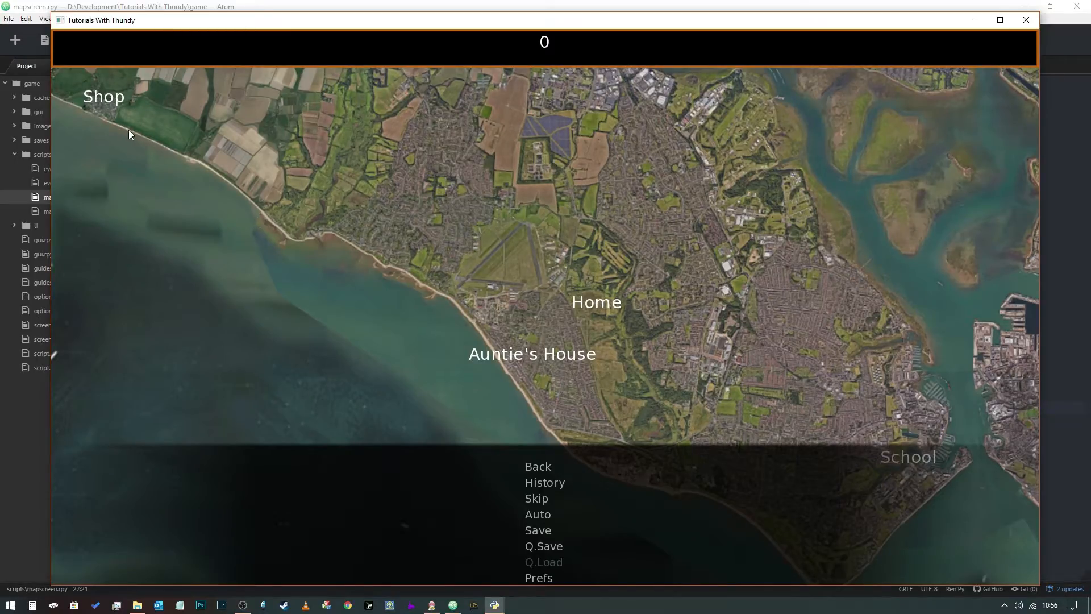
mouse_move(609, 360)
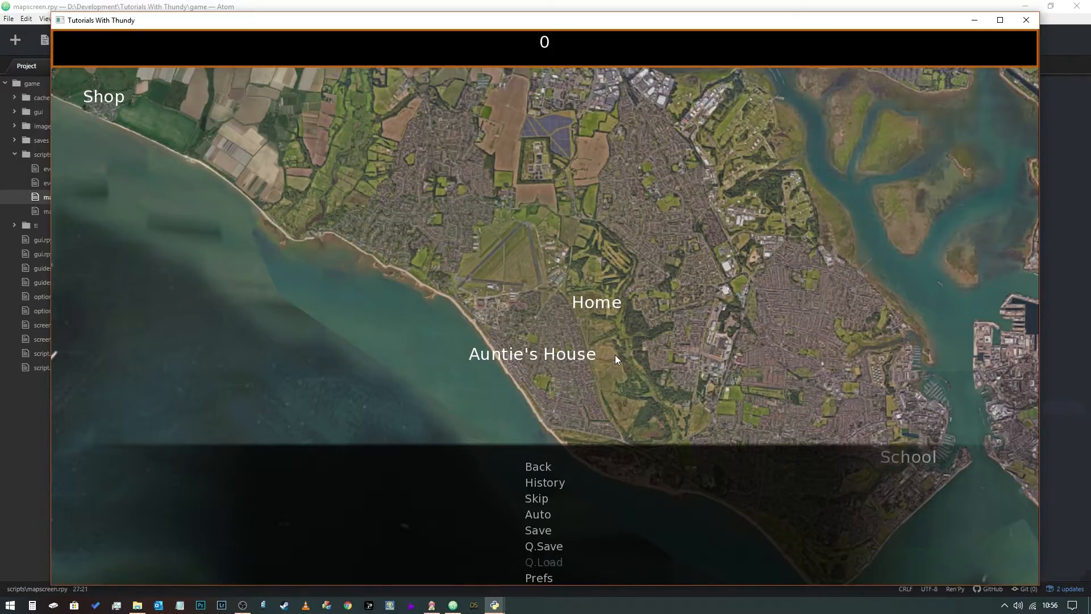
mouse_move(714, 351)
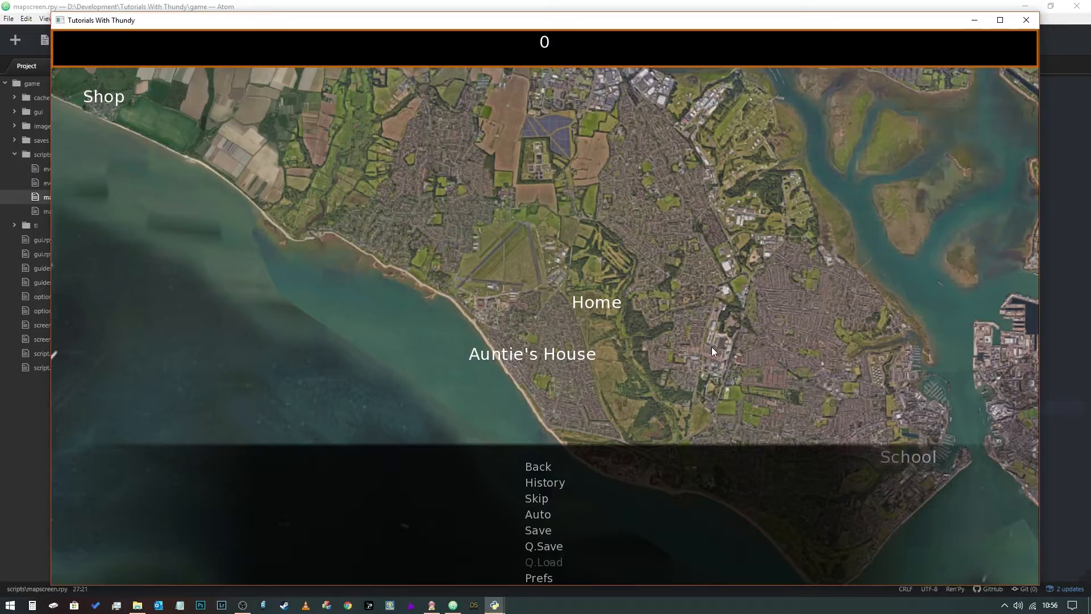